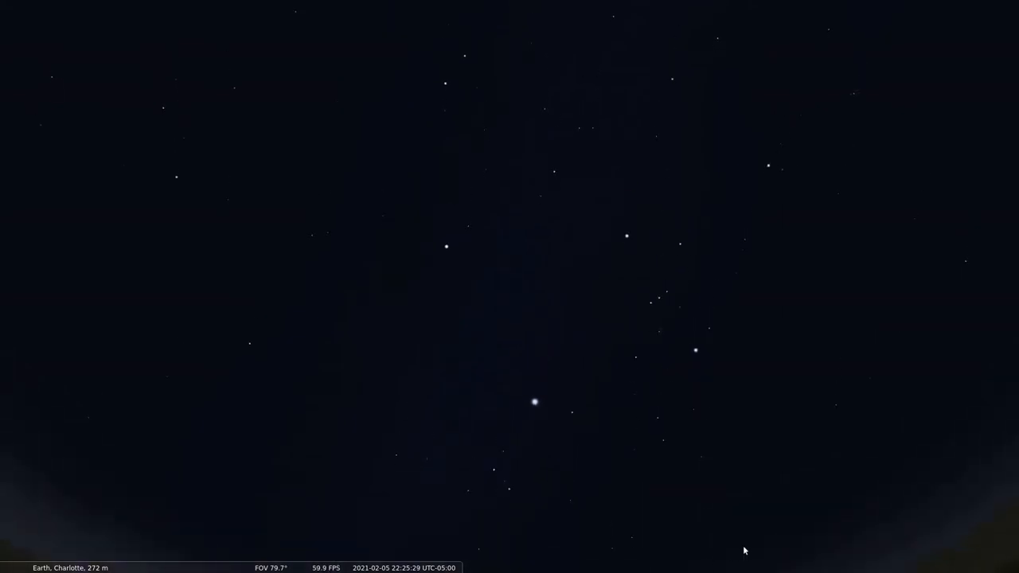
Zoom in on Orion until the field of view is about 57°
scroll(up, 3)
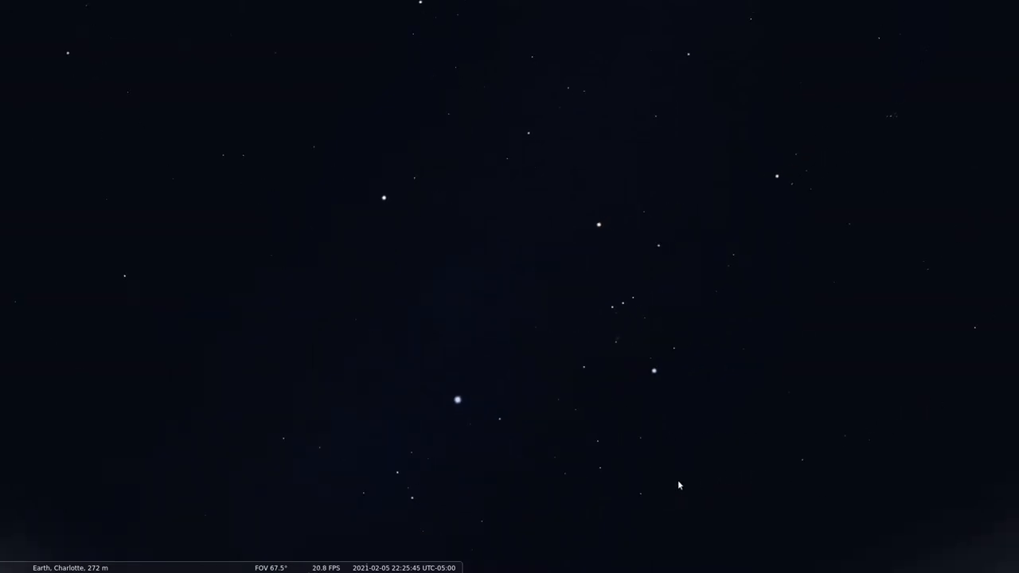
mouse_move(526, 333)
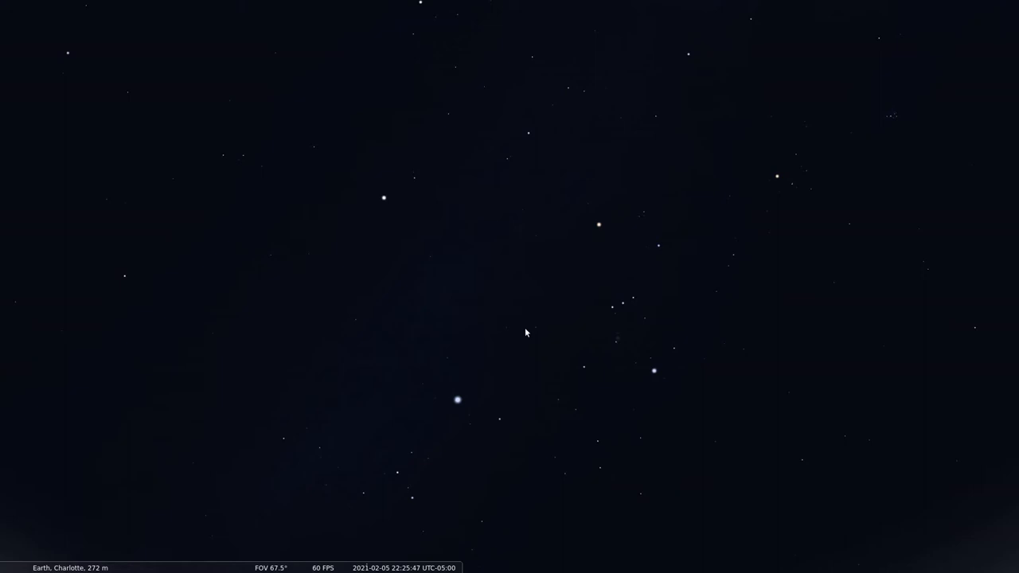
mouse_move(609, 184)
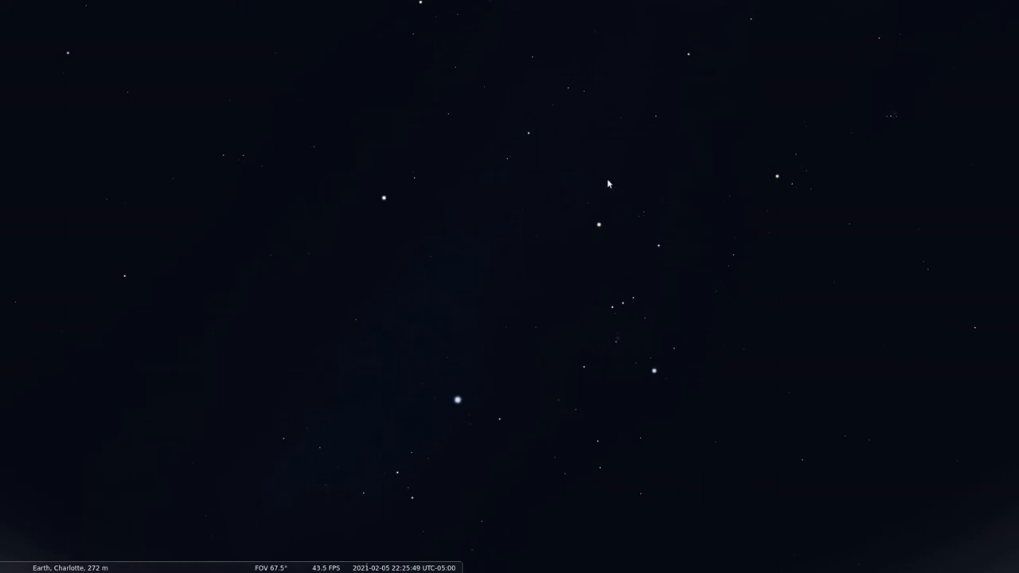
mouse_move(710, 385)
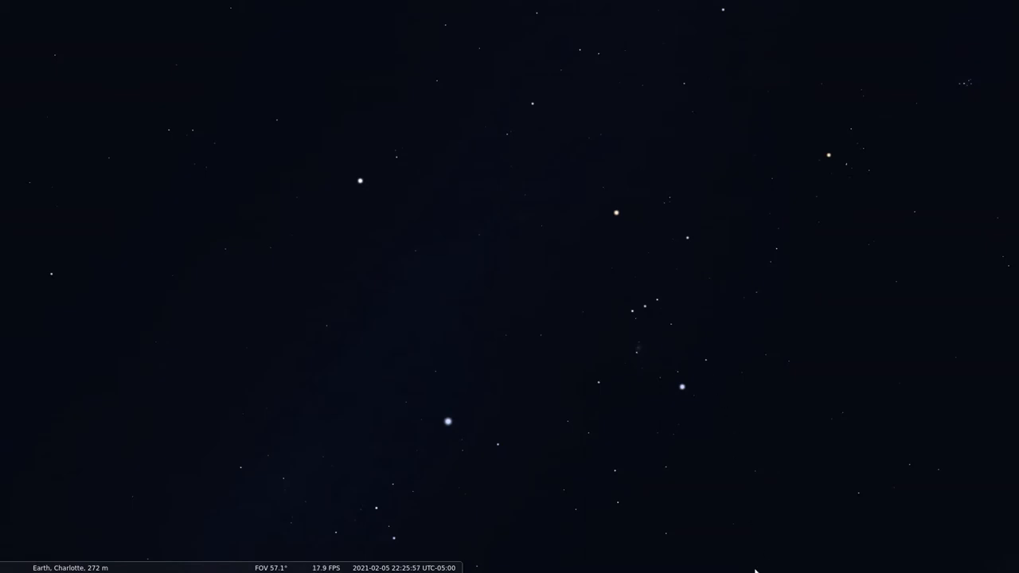
mouse_move(776, 378)
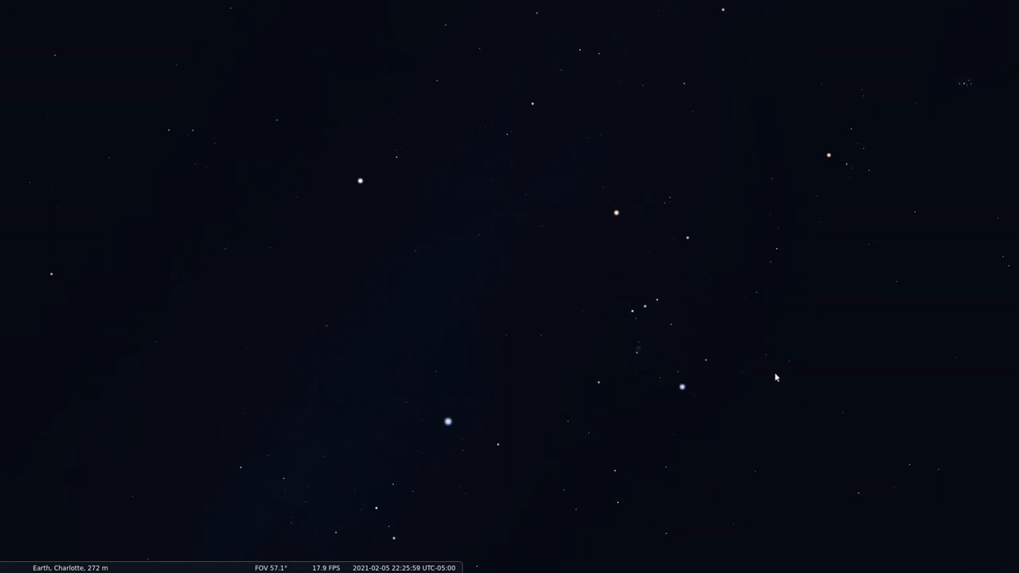
mouse_move(645, 319)
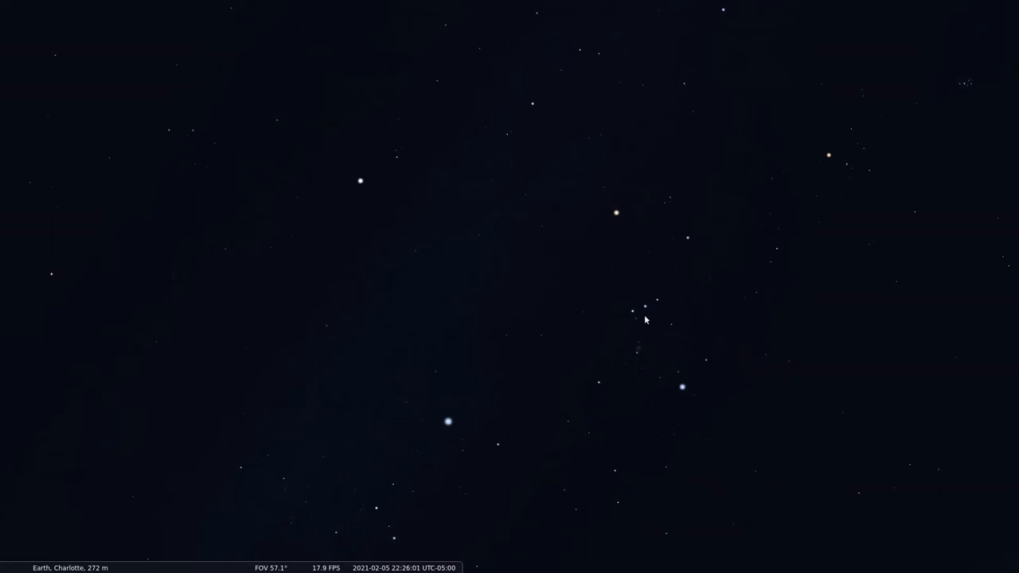
mouse_move(629, 280)
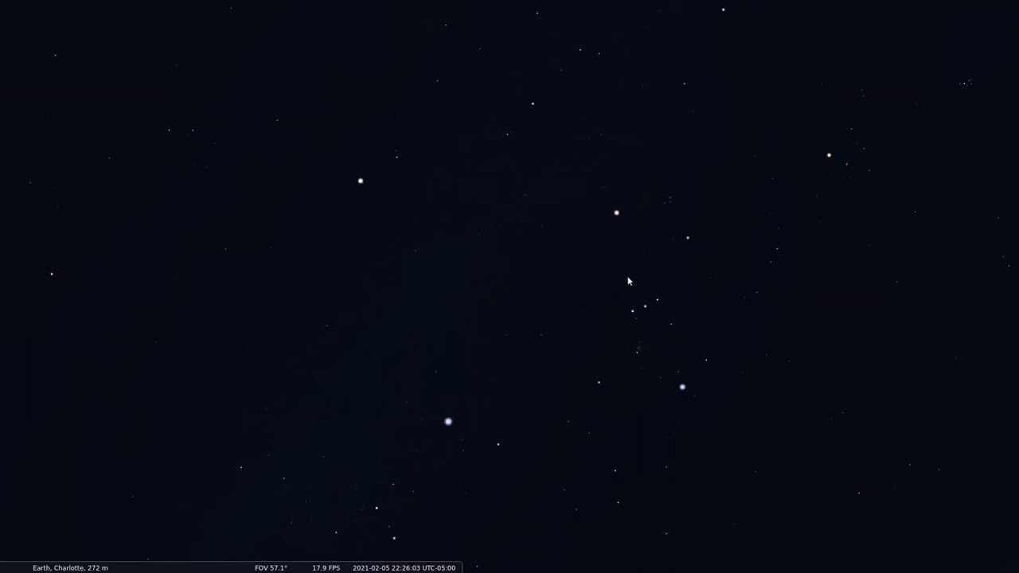
mouse_move(695, 411)
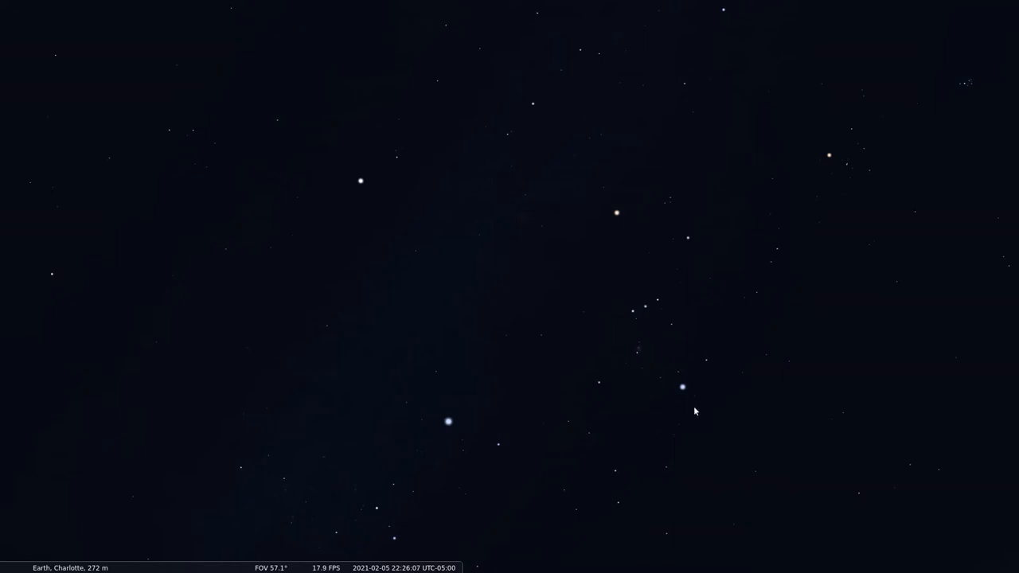
mouse_move(735, 320)
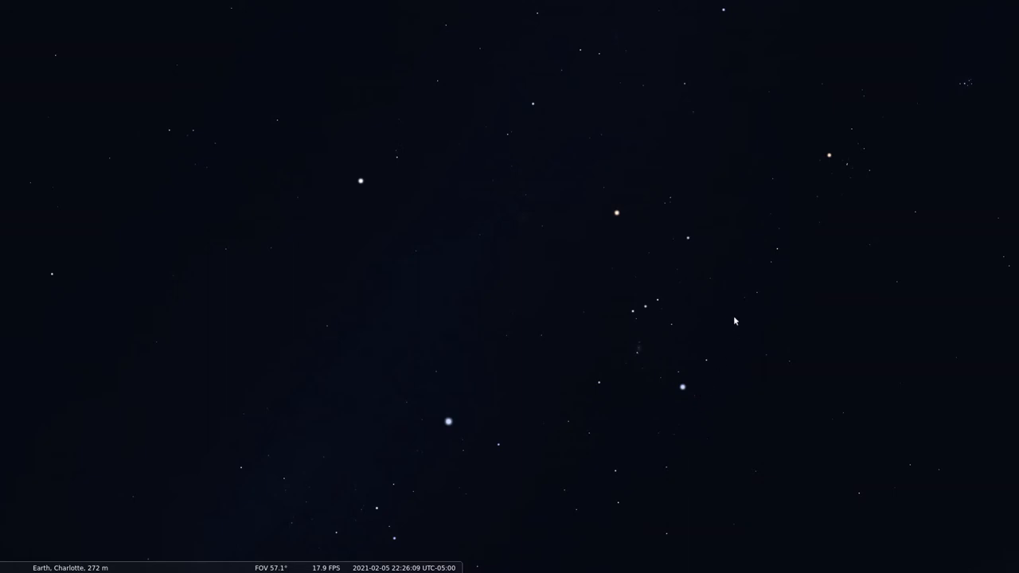
mouse_move(652, 427)
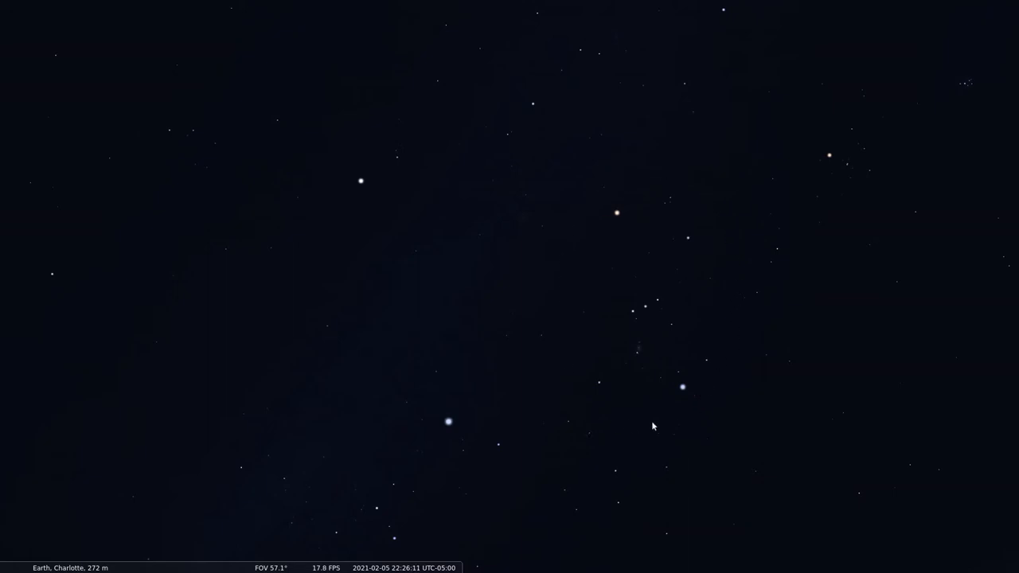
mouse_move(616, 221)
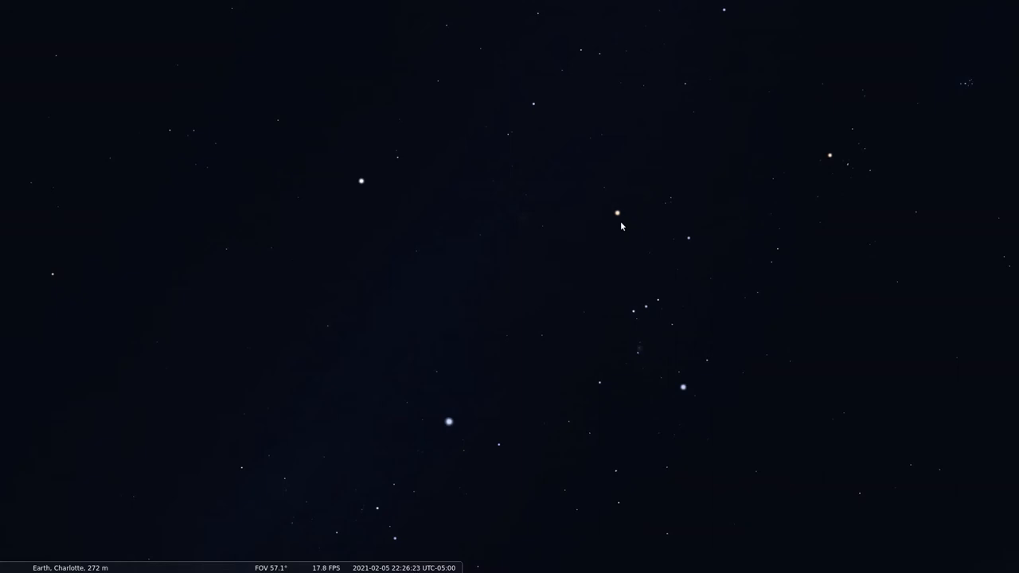
mouse_move(666, 241)
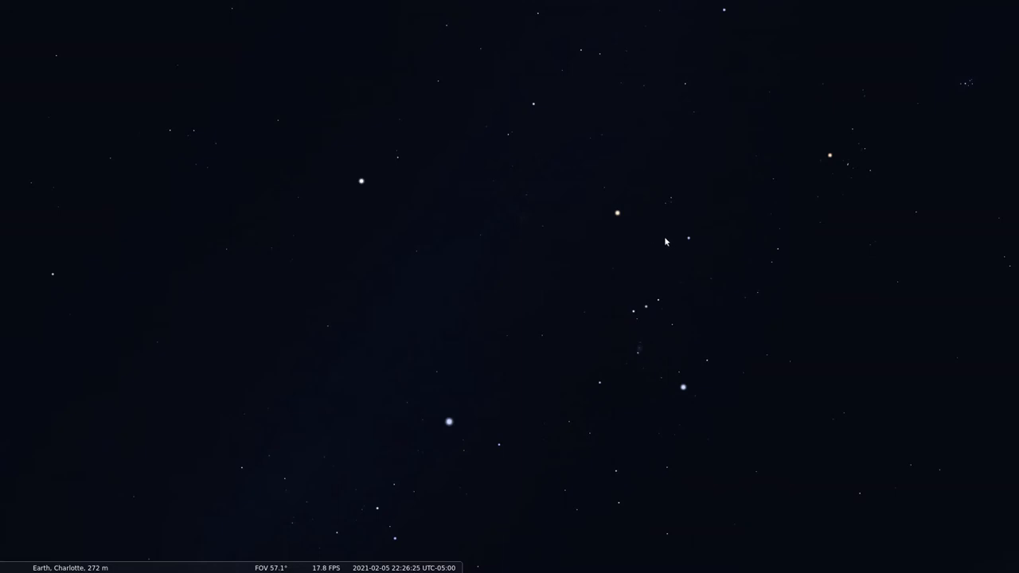
mouse_move(689, 250)
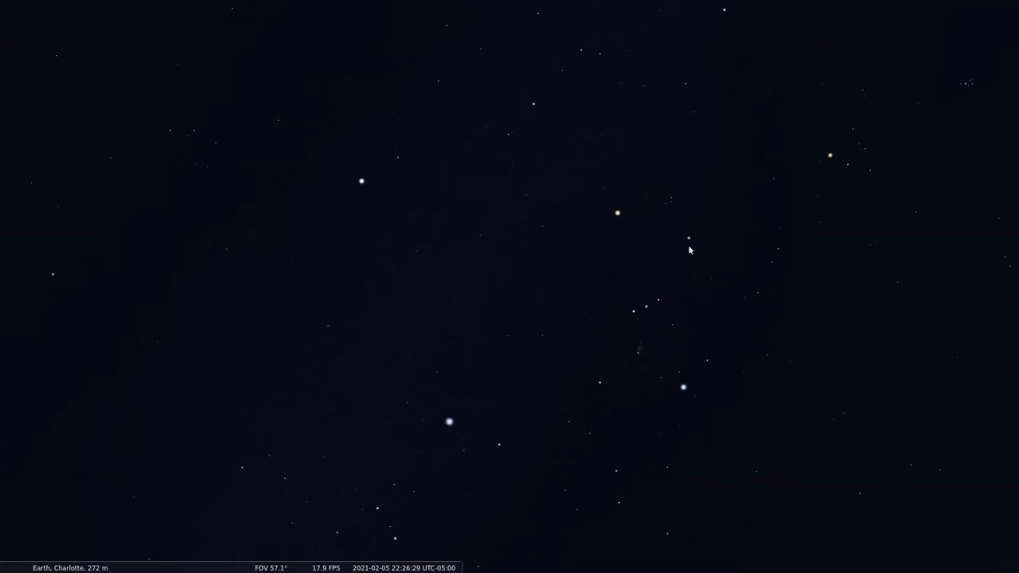
mouse_move(675, 204)
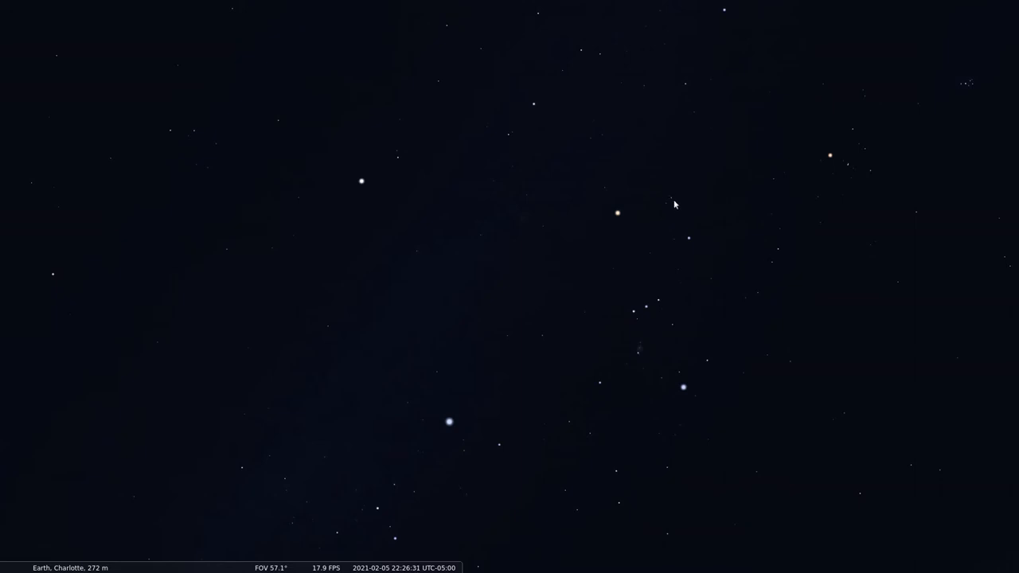
mouse_move(647, 315)
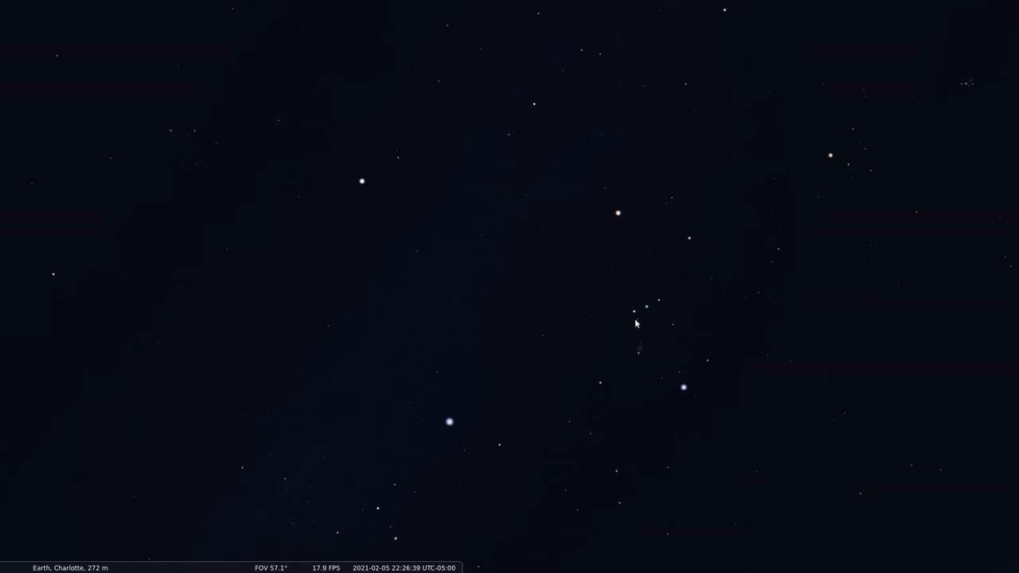
mouse_move(647, 320)
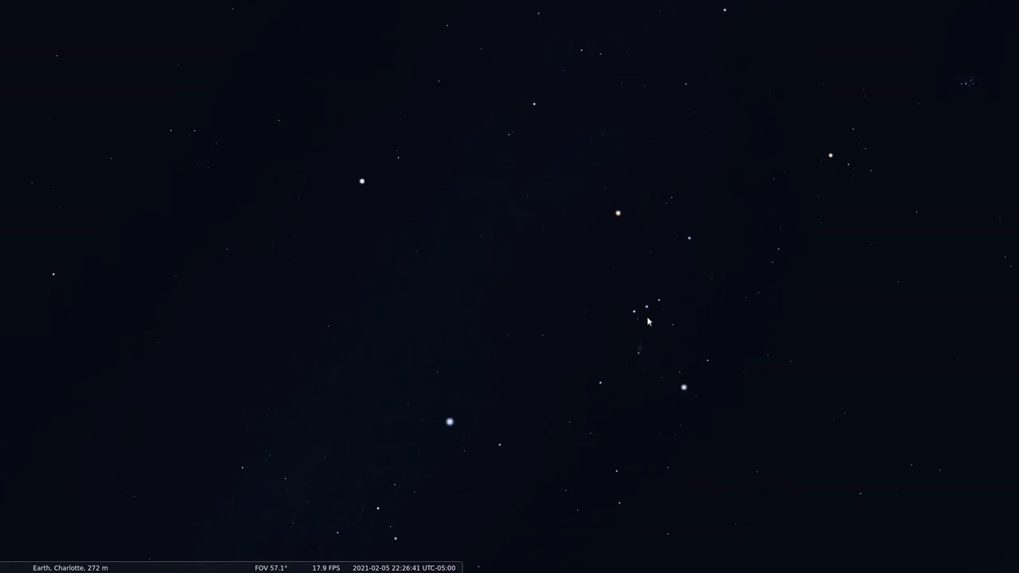
mouse_move(661, 311)
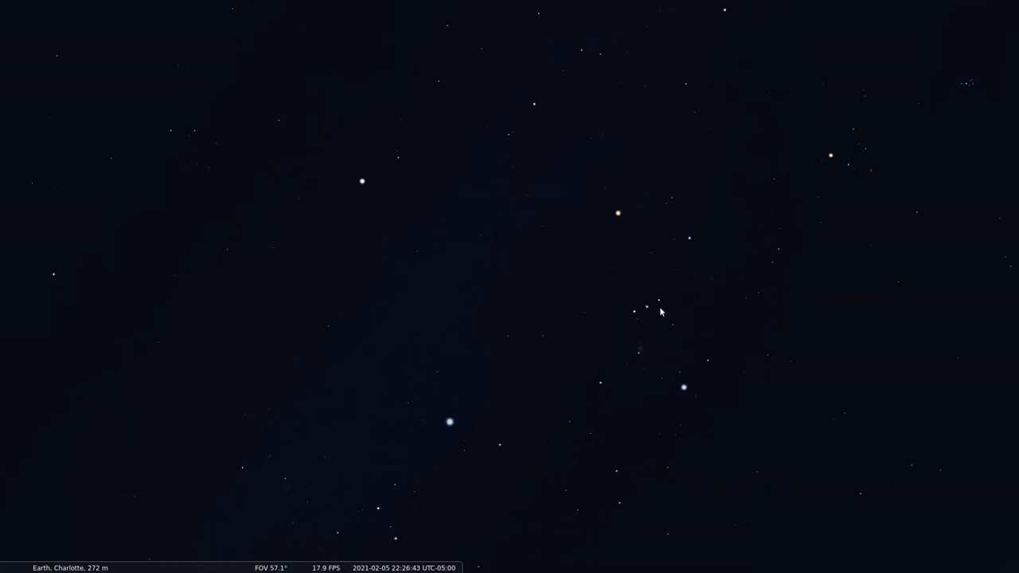
mouse_move(636, 323)
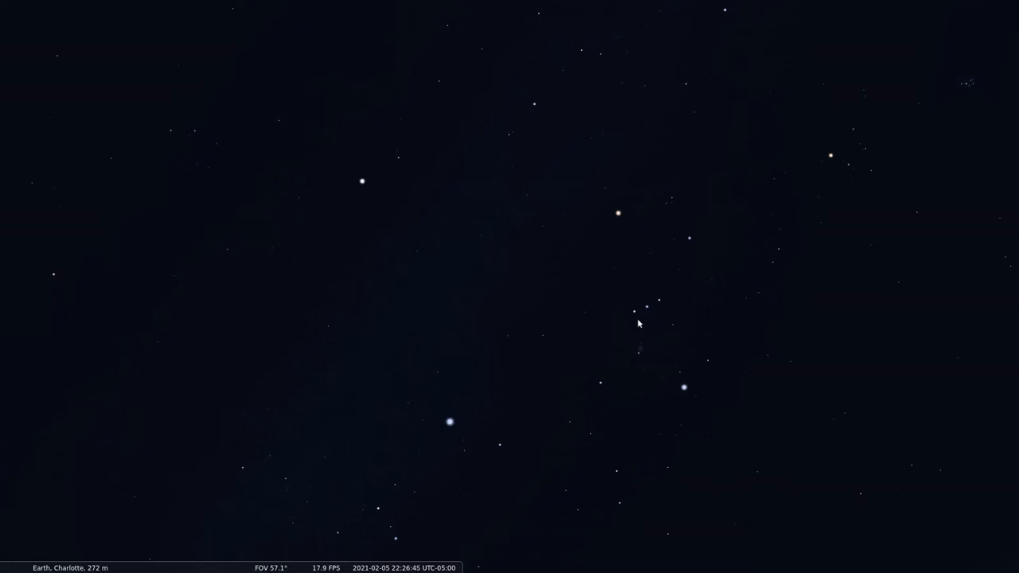
mouse_move(648, 319)
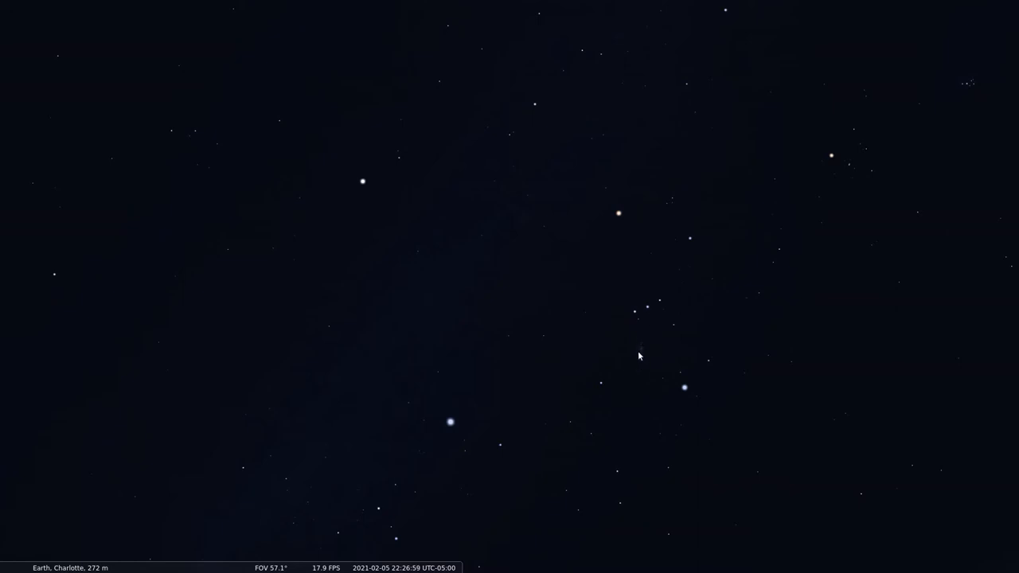
mouse_move(698, 387)
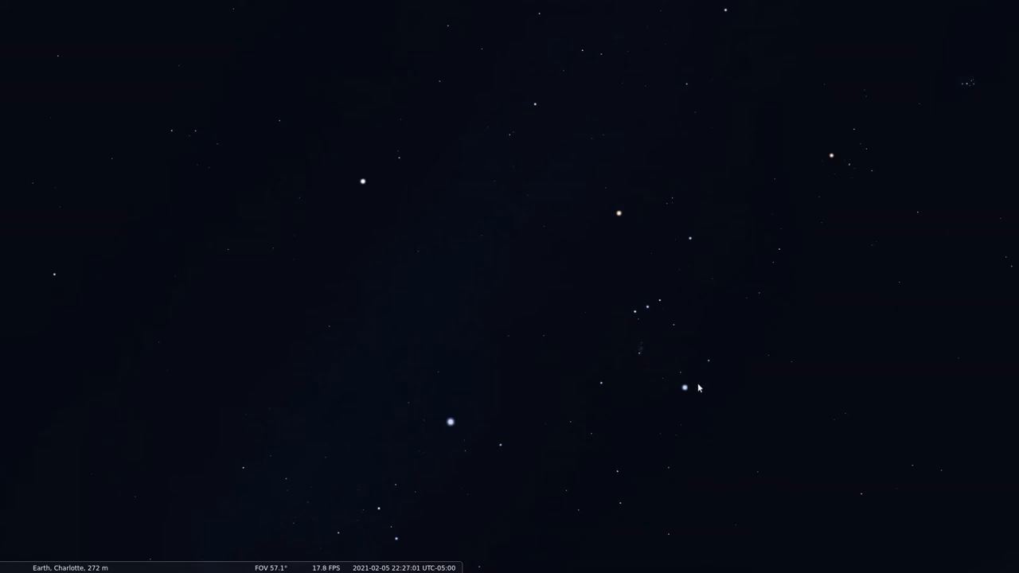
mouse_move(712, 366)
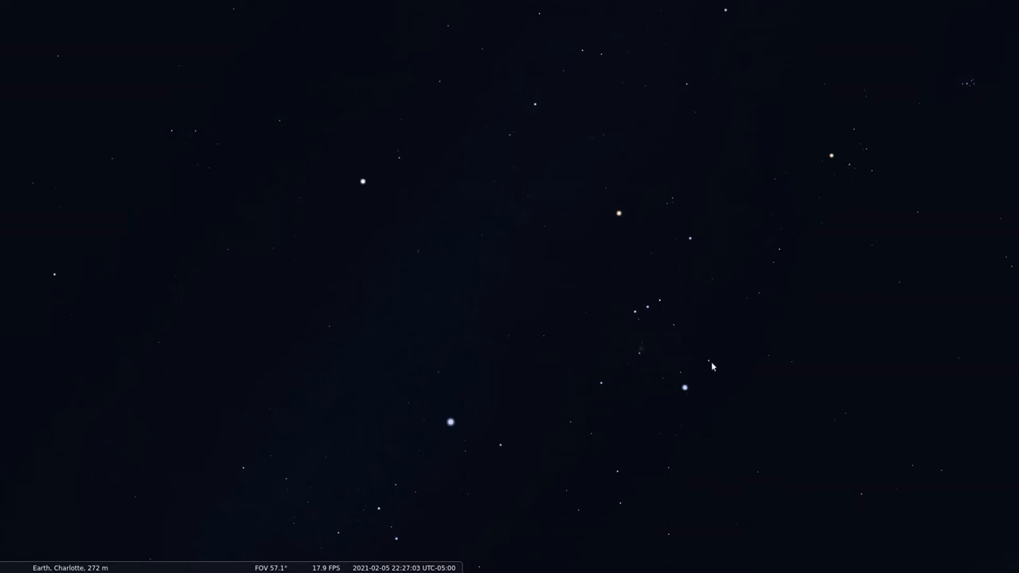
mouse_move(686, 322)
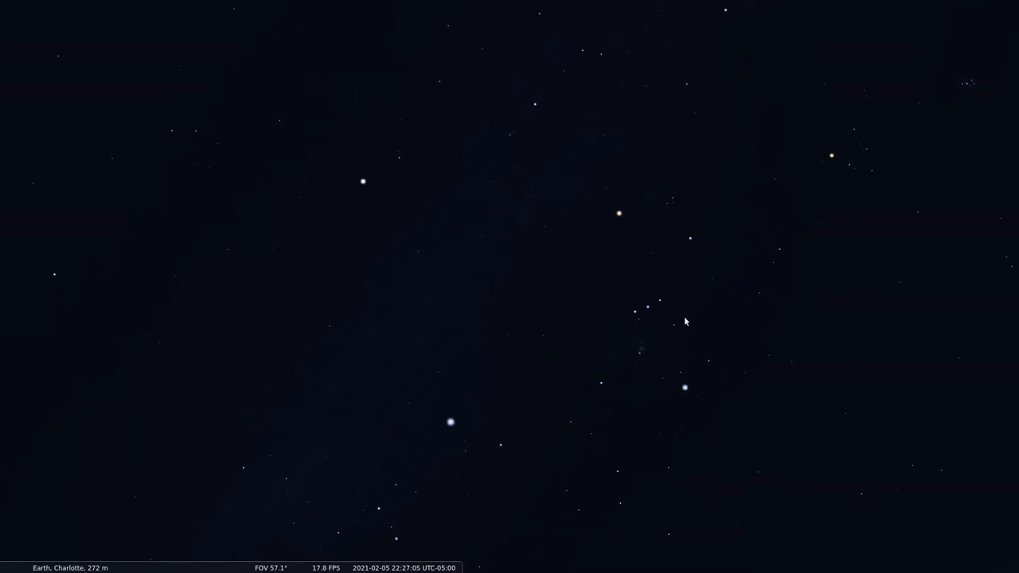
mouse_move(602, 105)
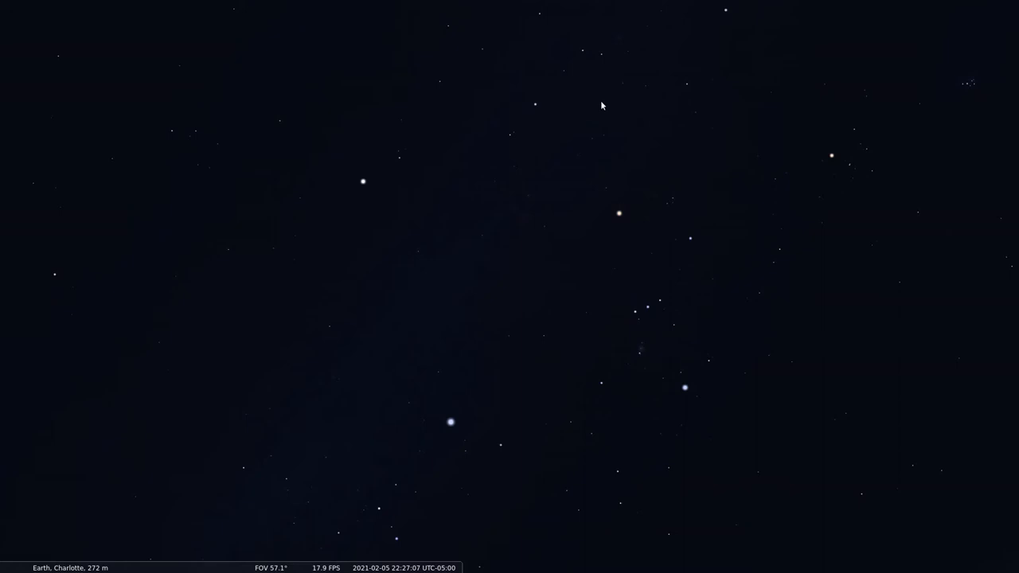
mouse_move(748, 296)
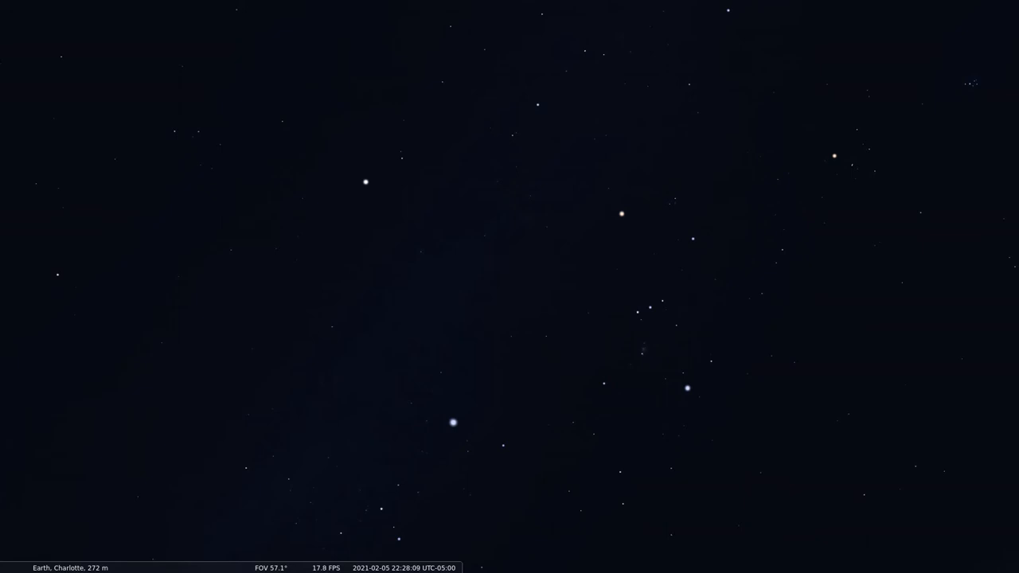
mouse_move(690, 475)
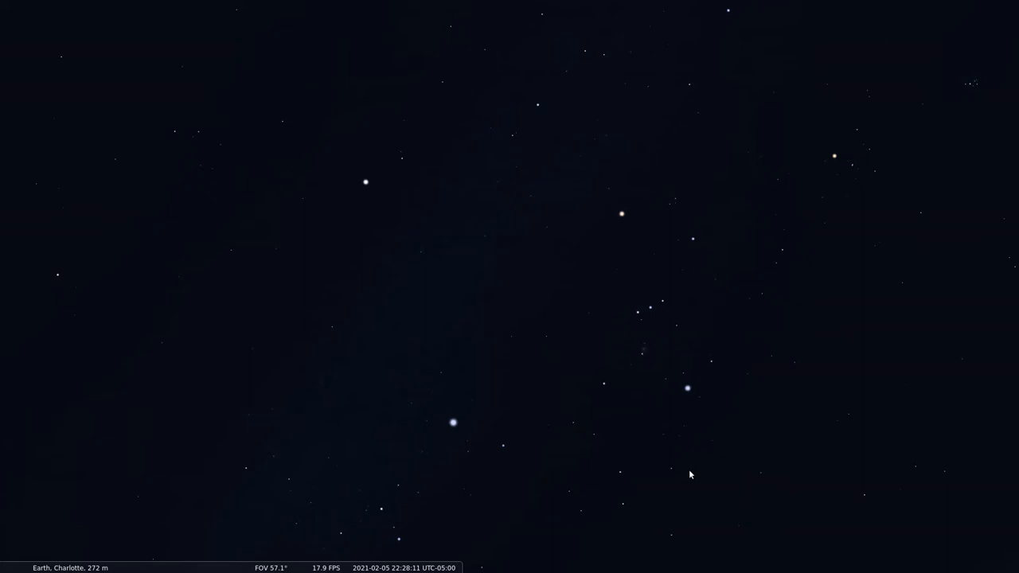
mouse_move(646, 354)
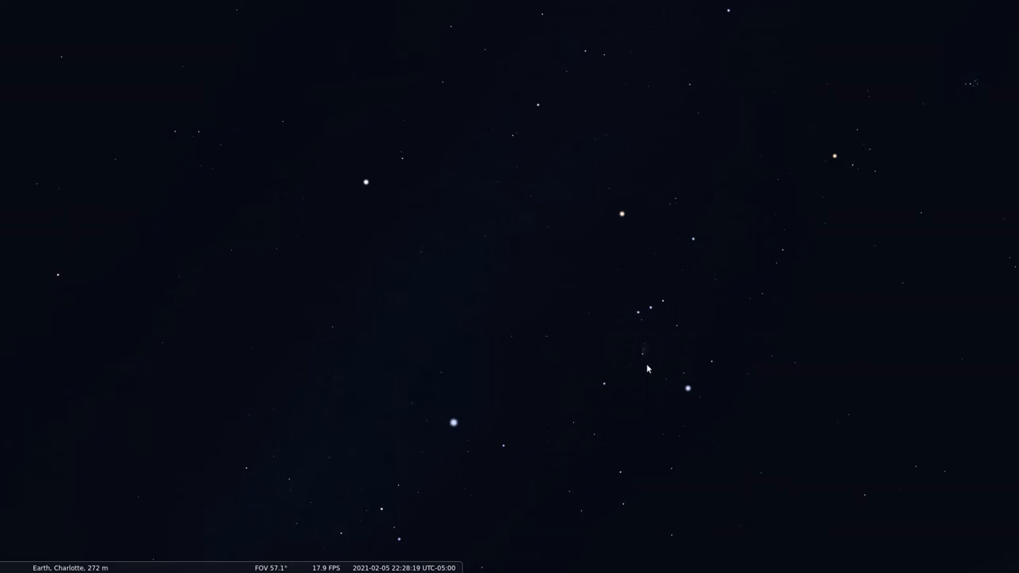
mouse_move(647, 356)
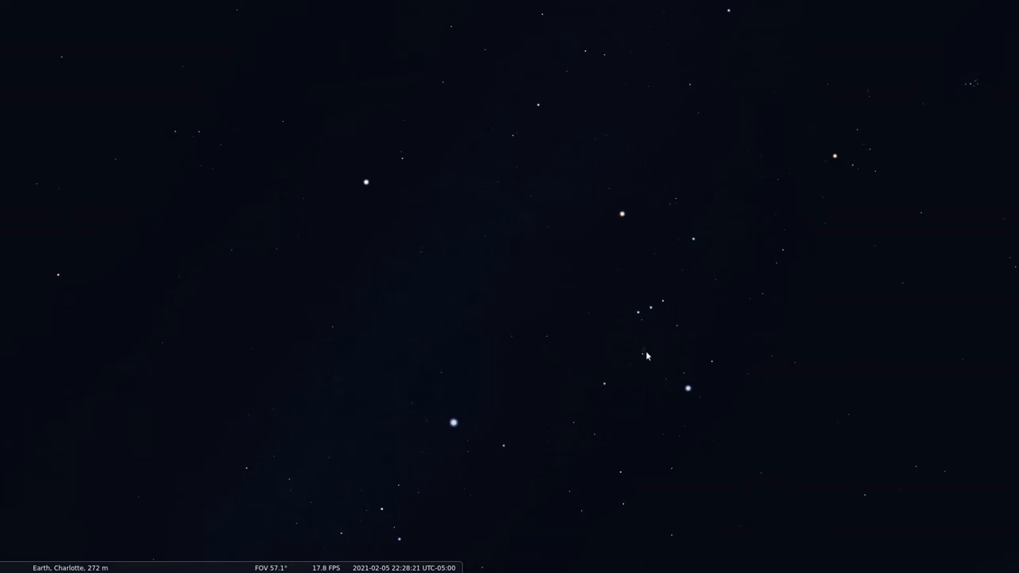
mouse_move(636, 352)
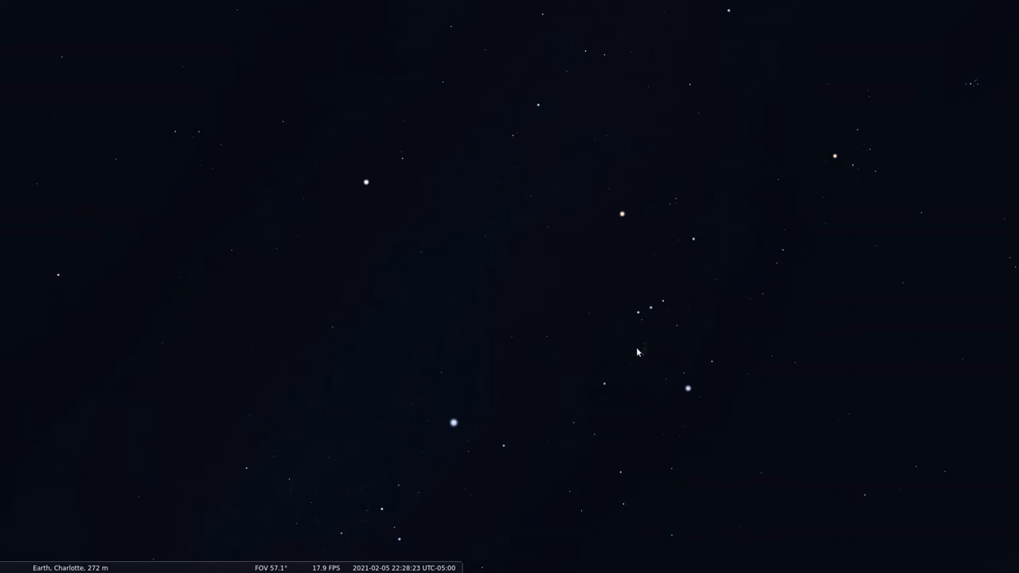
mouse_move(645, 354)
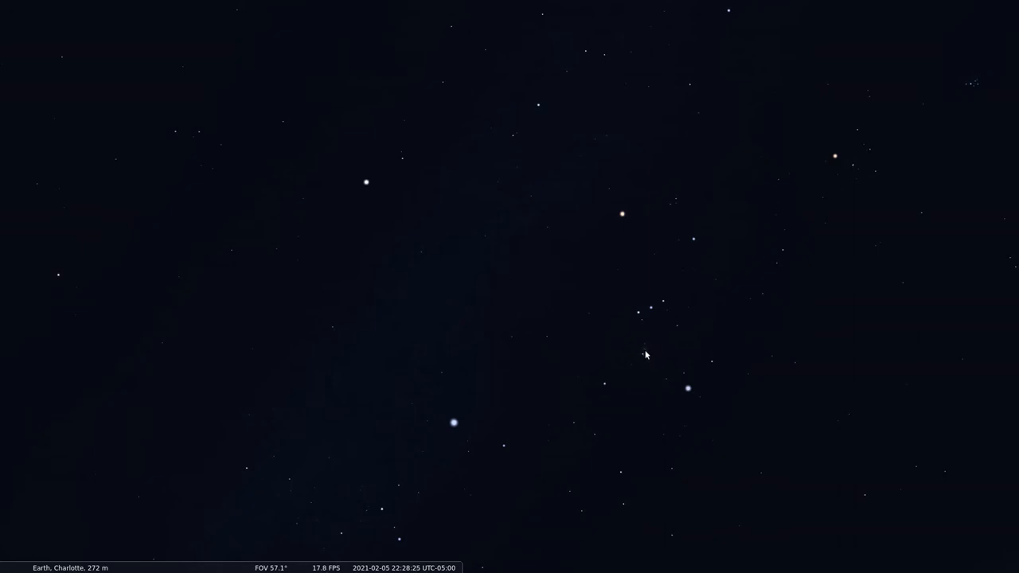
mouse_move(693, 446)
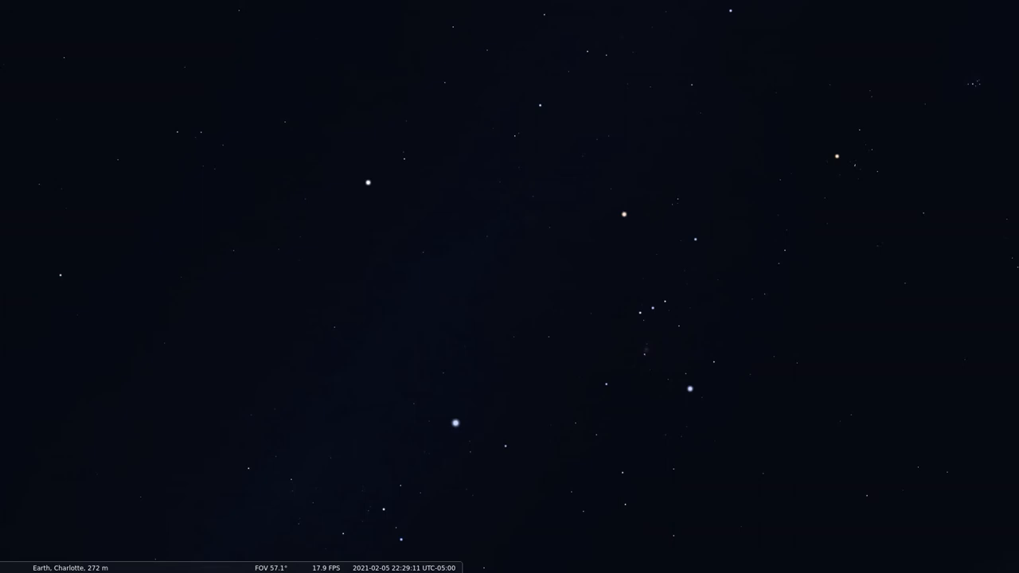
mouse_move(642, 404)
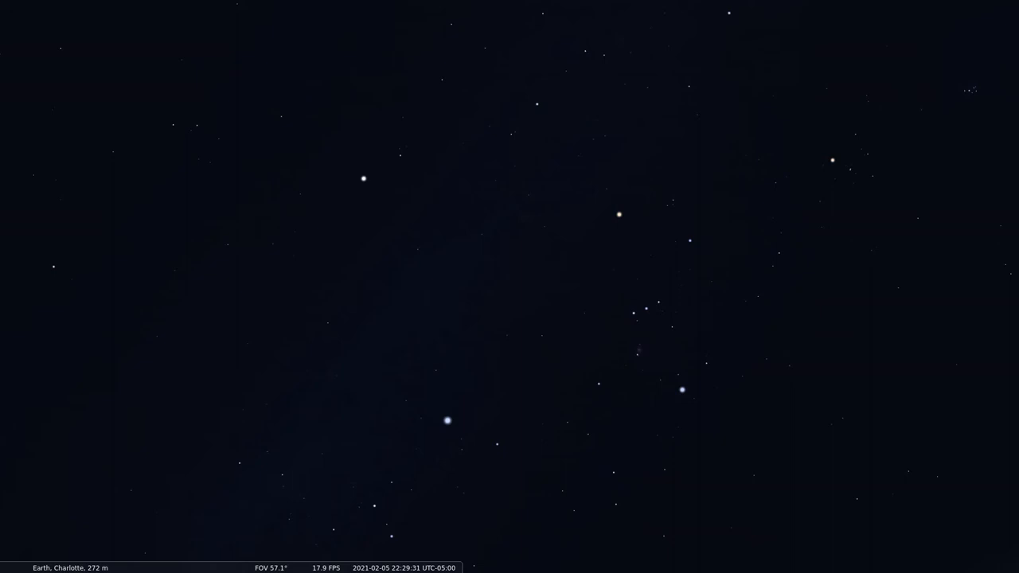
mouse_move(682, 343)
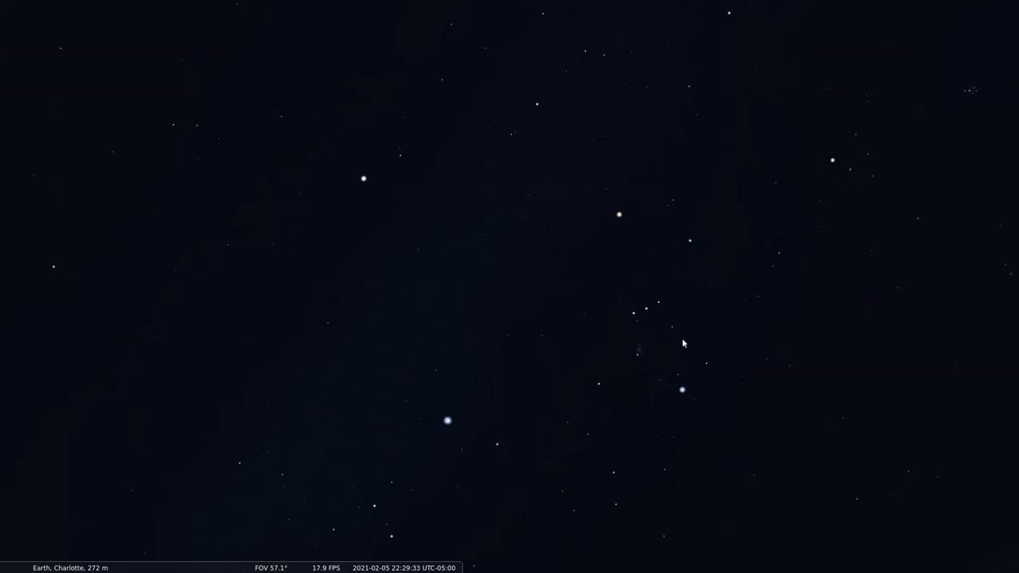
mouse_move(624, 230)
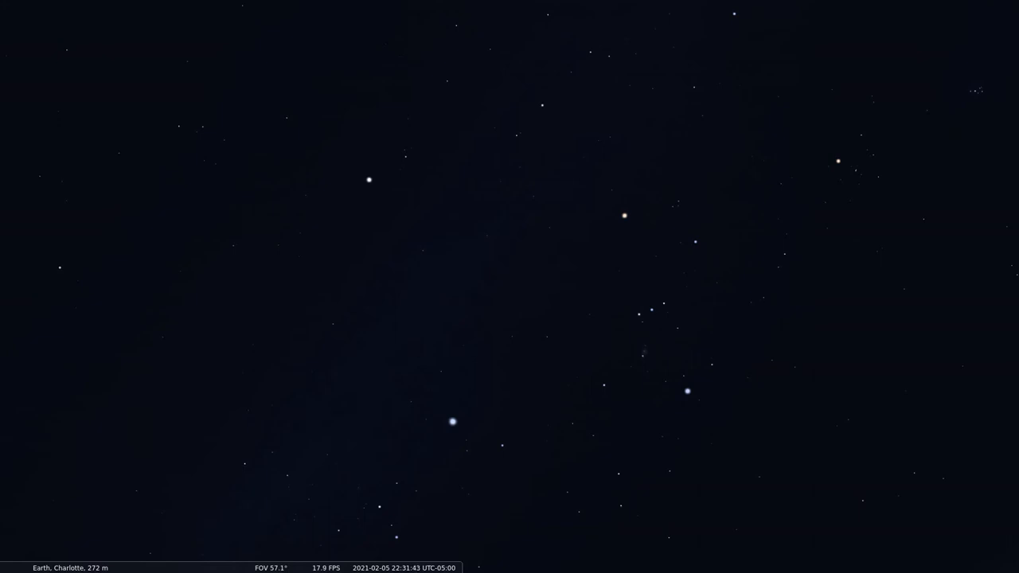
mouse_move(557, 489)
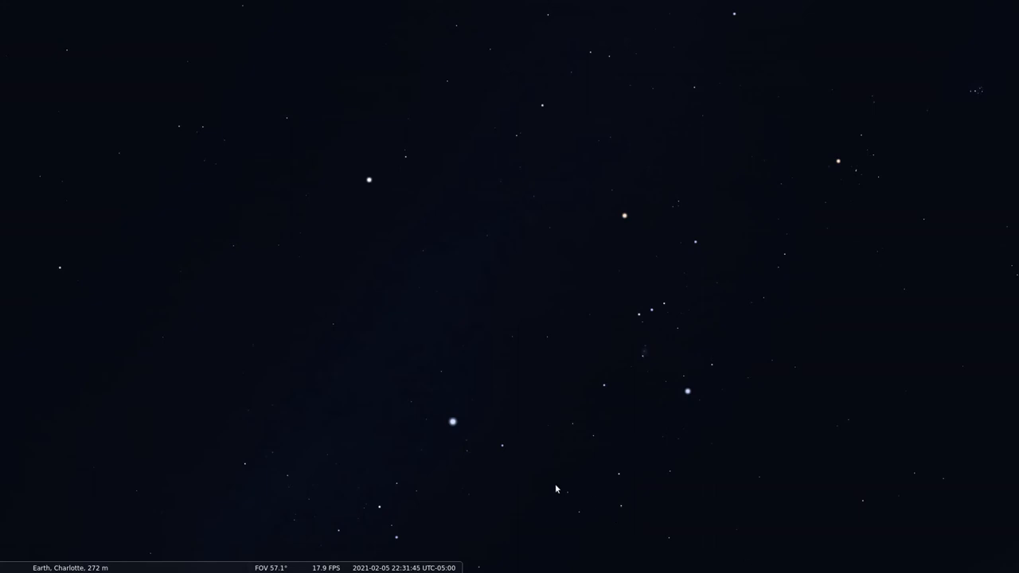
mouse_move(632, 231)
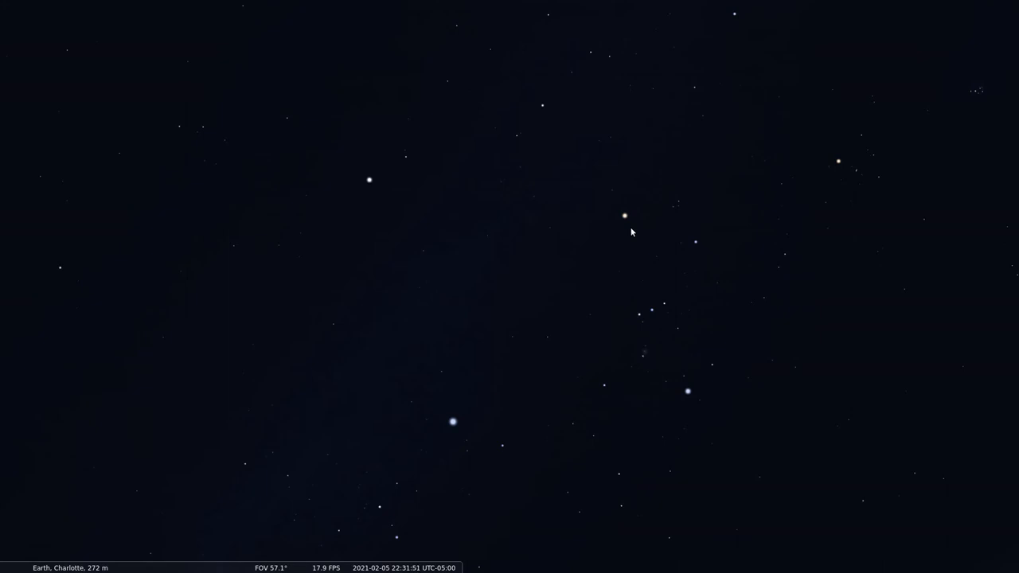
mouse_move(815, 390)
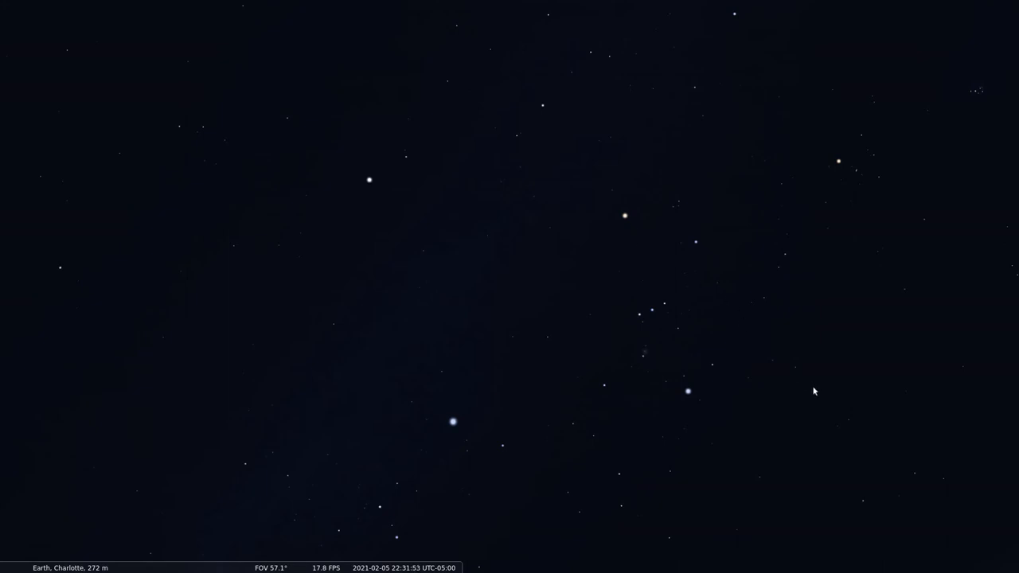
mouse_move(677, 314)
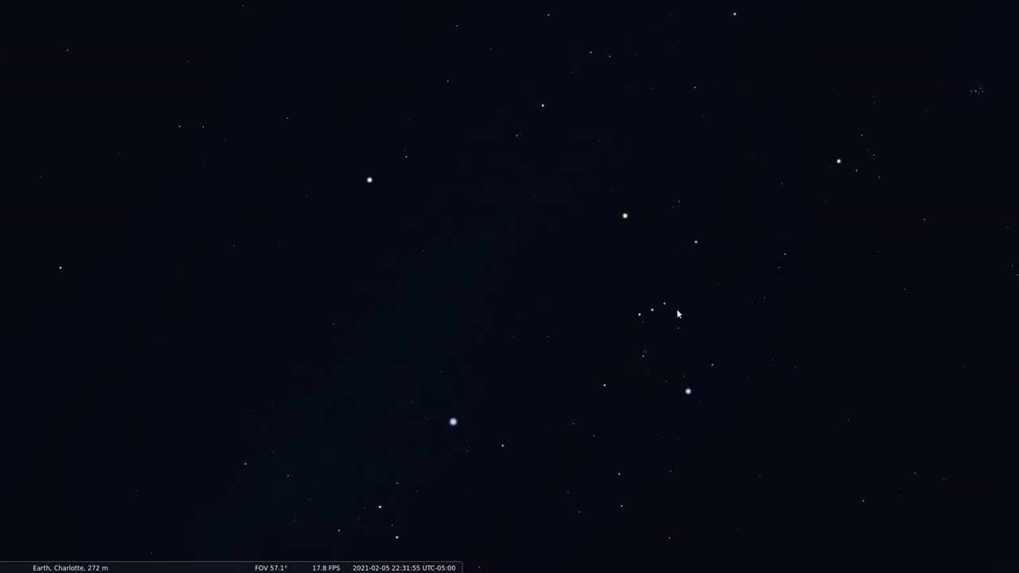
mouse_move(651, 316)
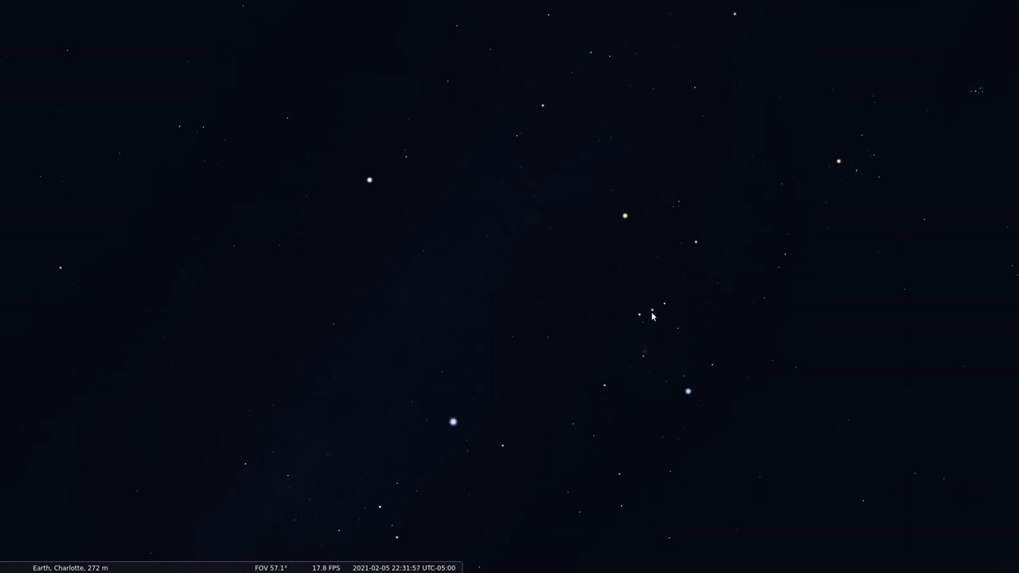
mouse_move(493, 406)
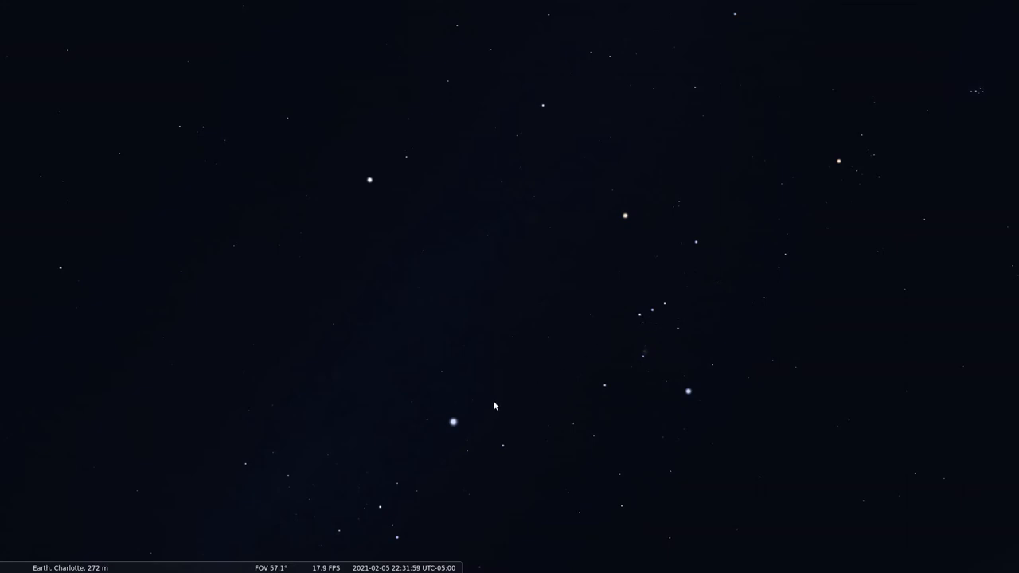
mouse_move(453, 428)
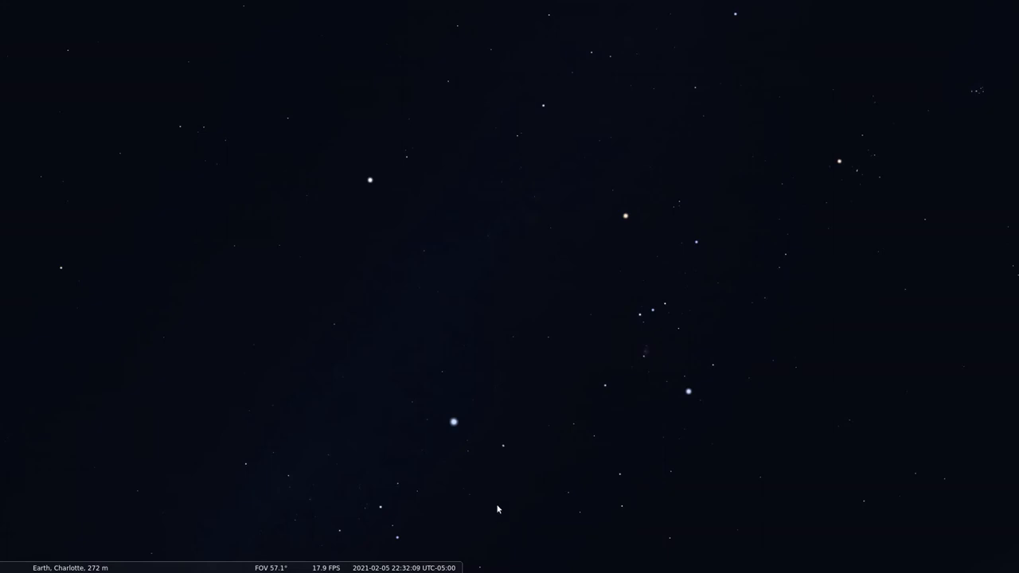
mouse_move(458, 428)
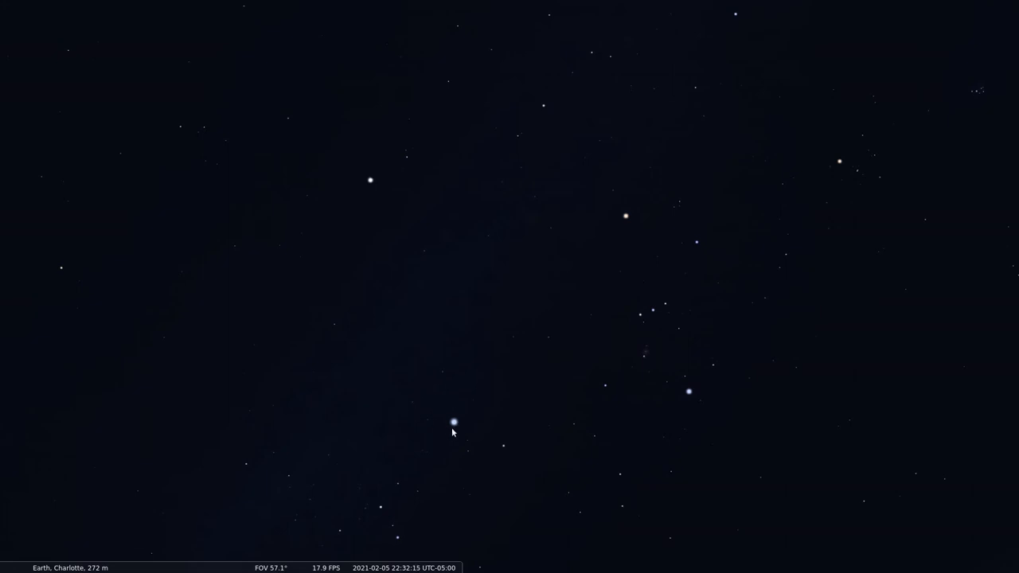
mouse_move(414, 403)
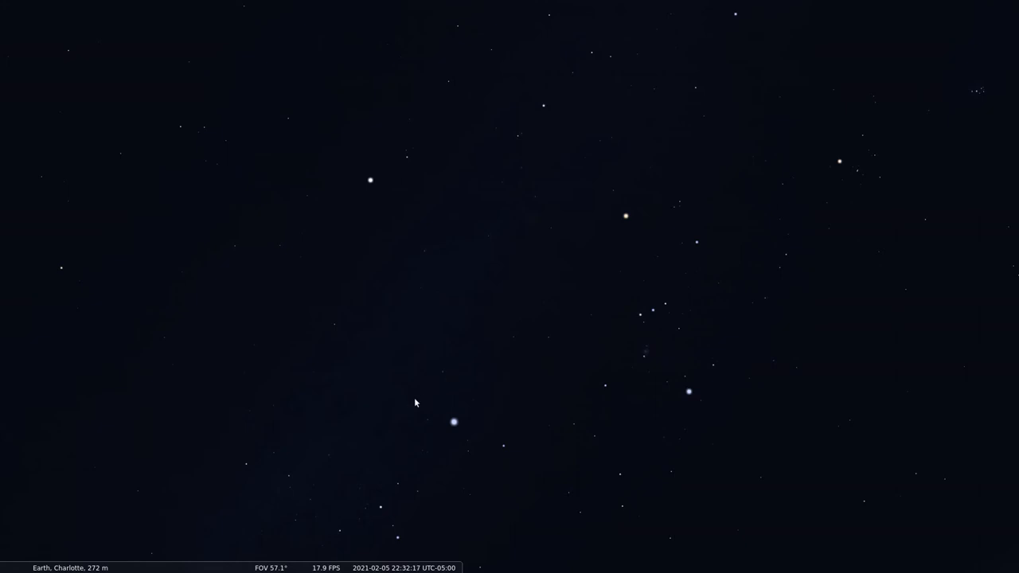
mouse_move(452, 427)
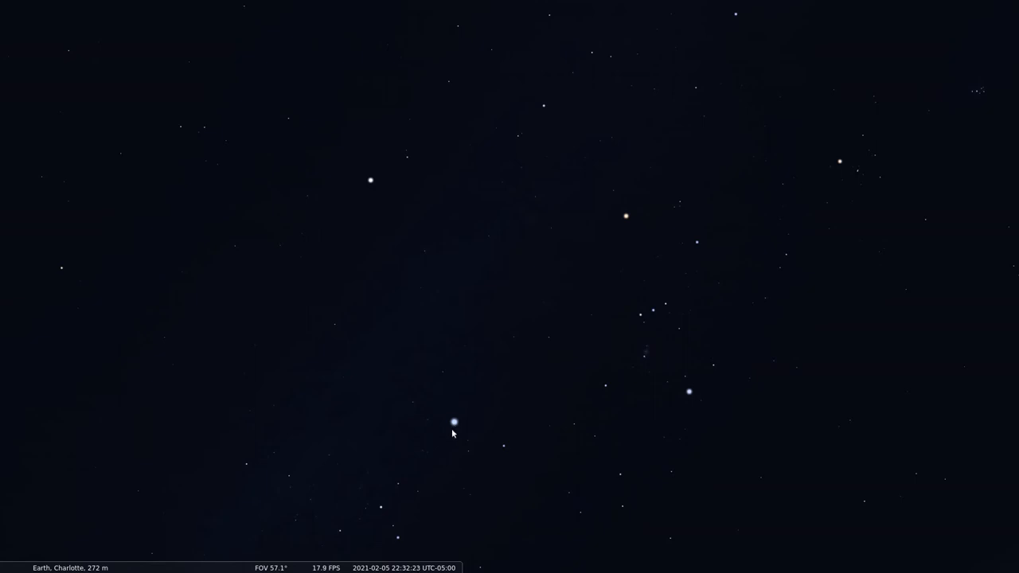
mouse_move(468, 464)
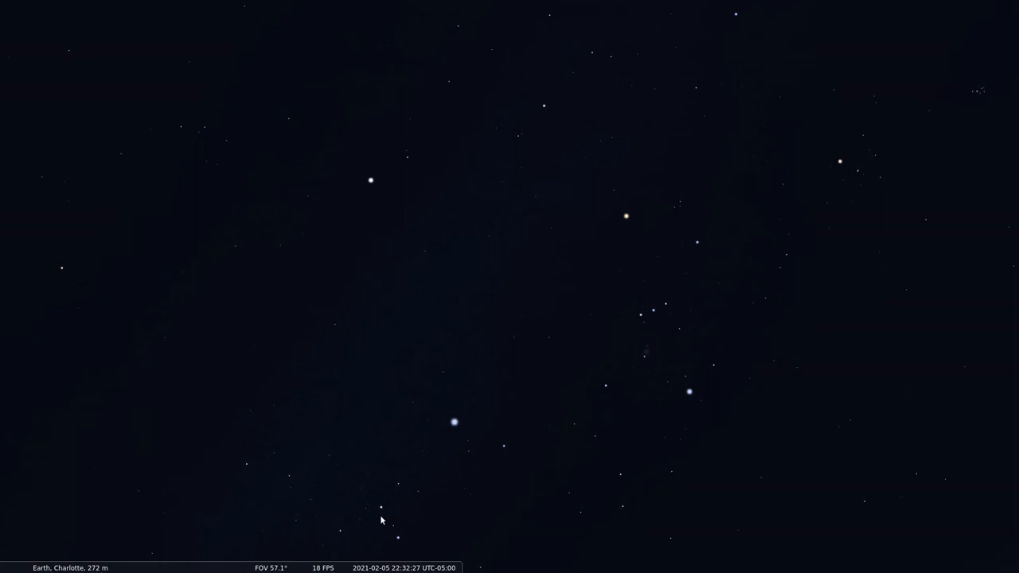
mouse_move(366, 482)
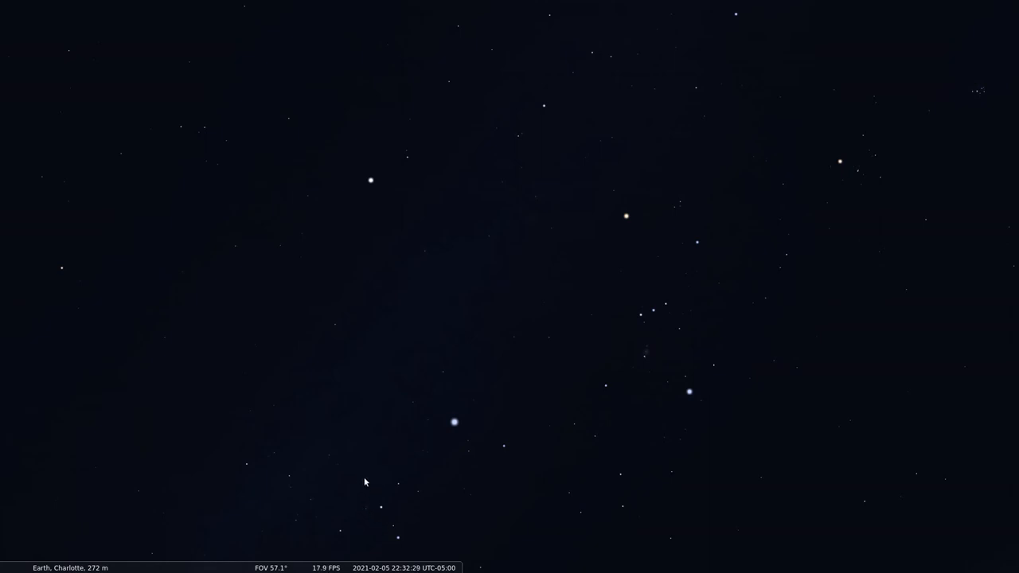
mouse_move(423, 456)
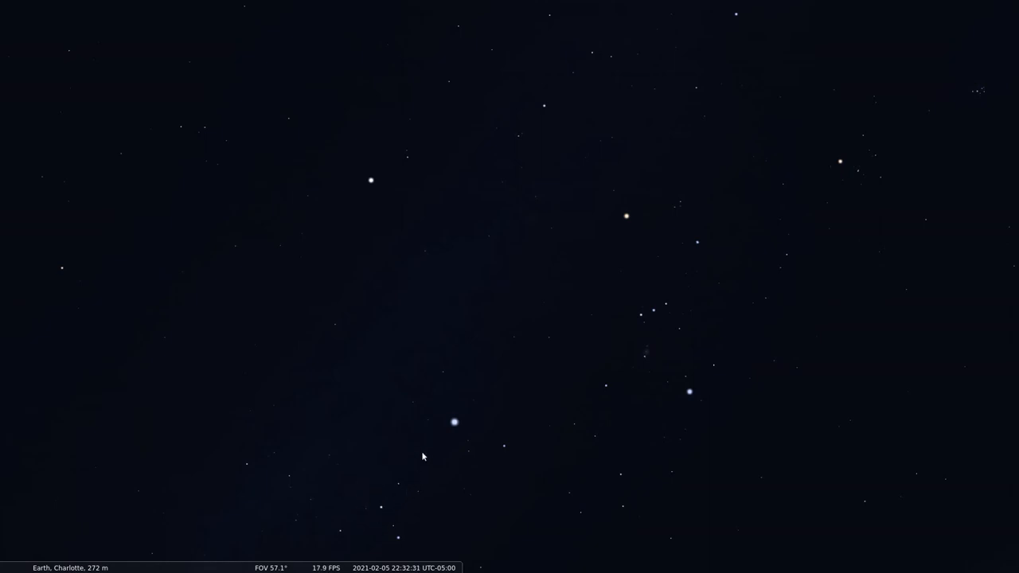
mouse_move(458, 432)
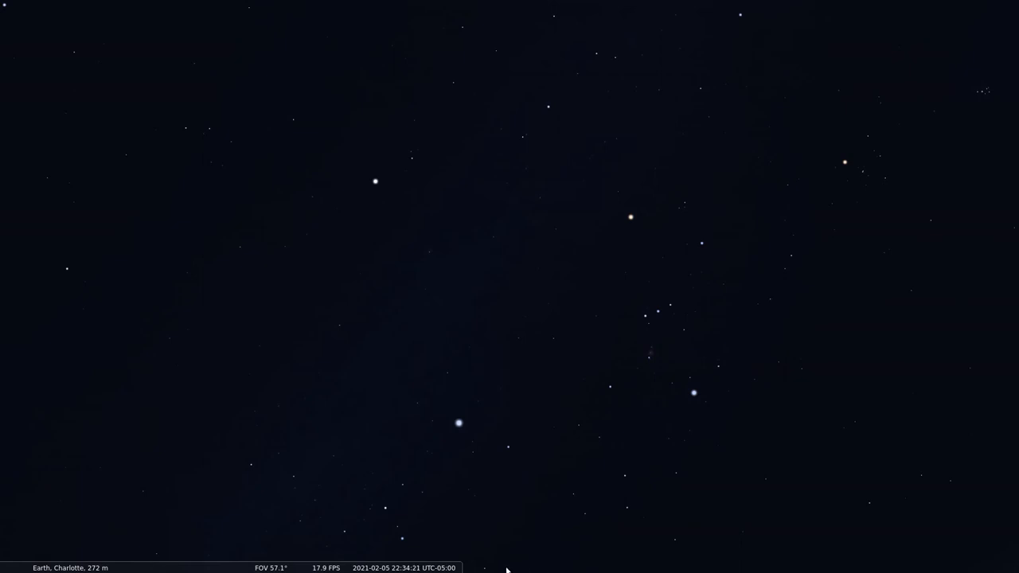
mouse_move(470, 439)
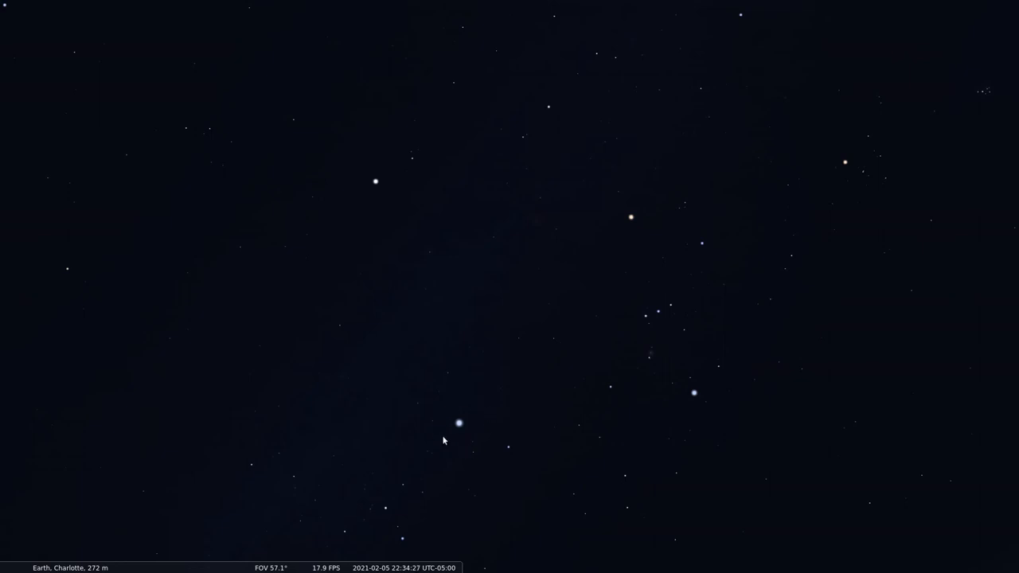
mouse_move(477, 442)
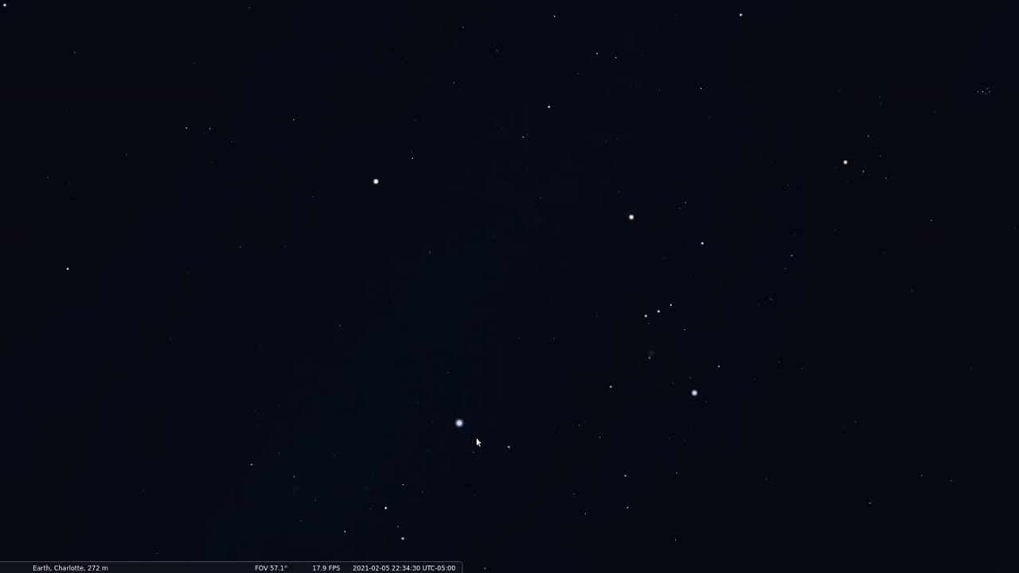
mouse_move(397, 215)
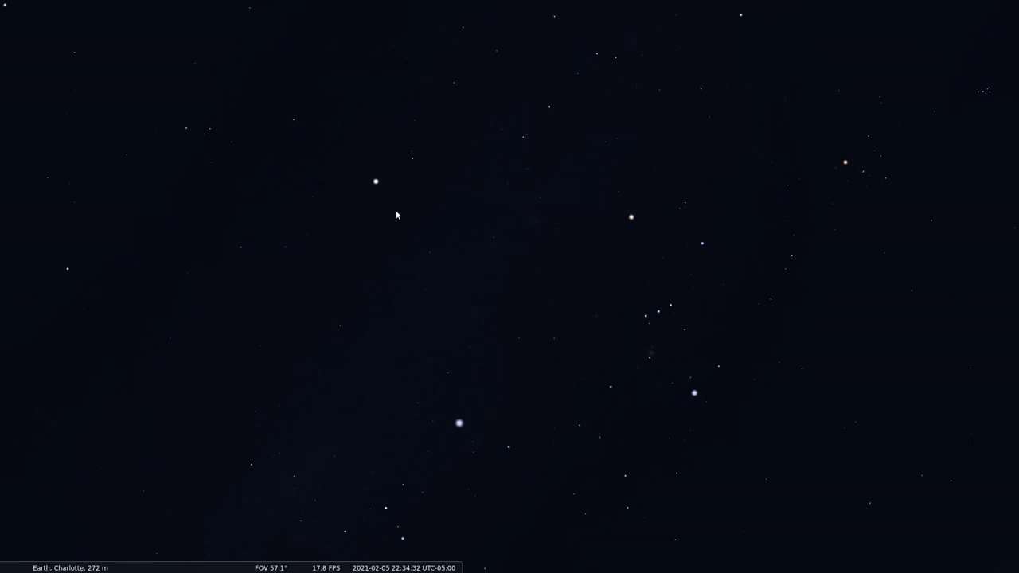
mouse_move(375, 193)
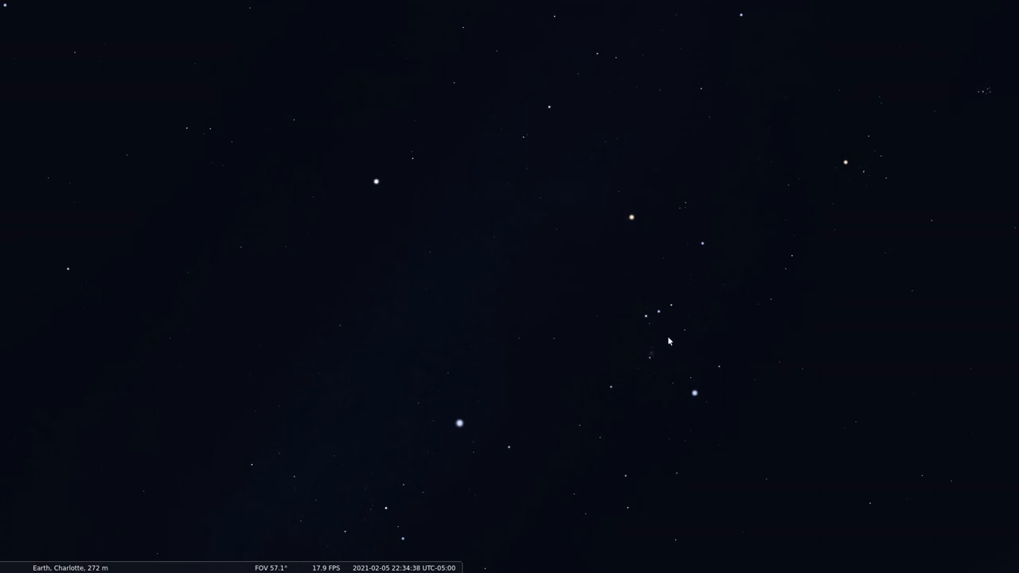
mouse_move(397, 193)
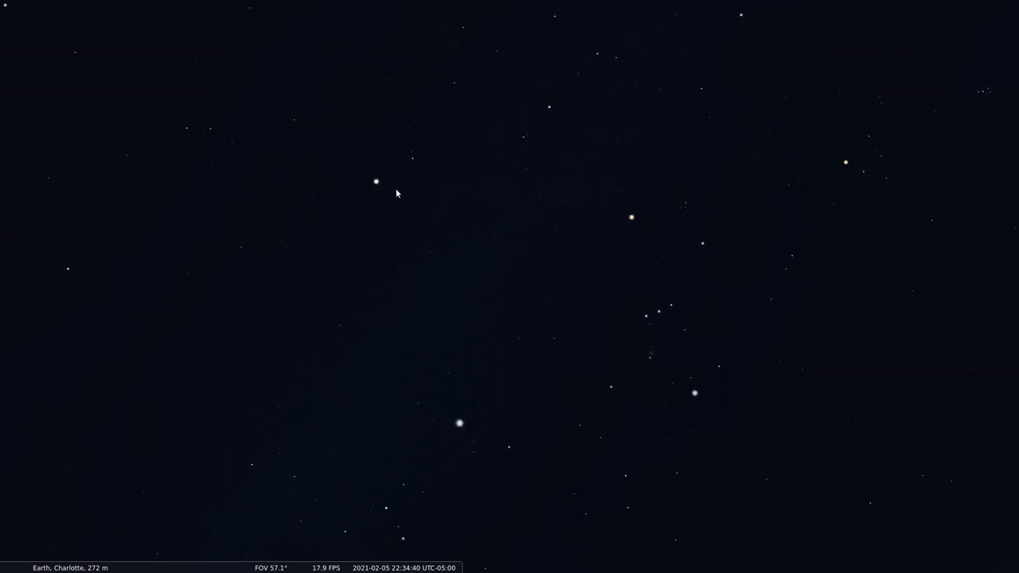
mouse_move(689, 382)
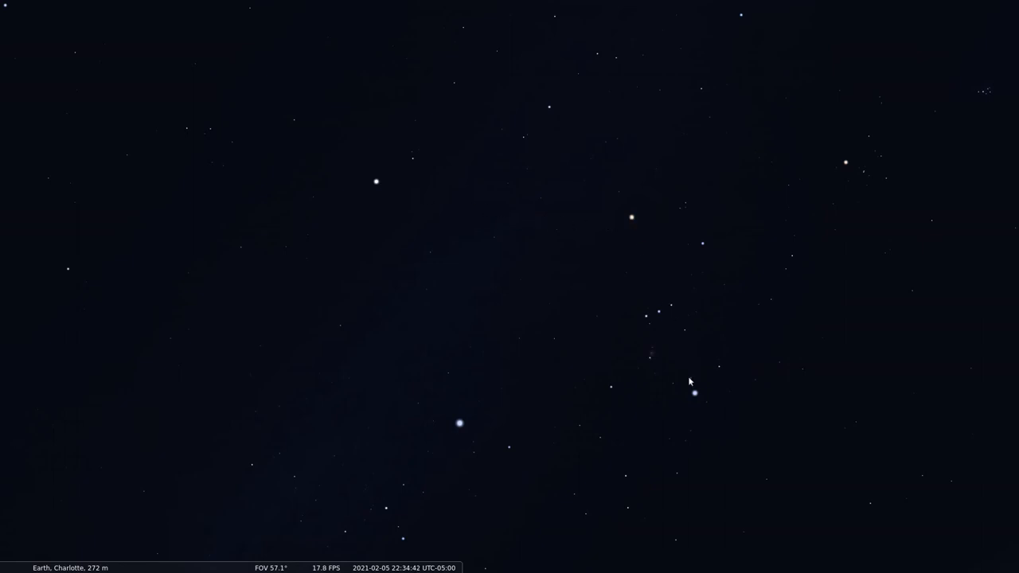
mouse_move(434, 289)
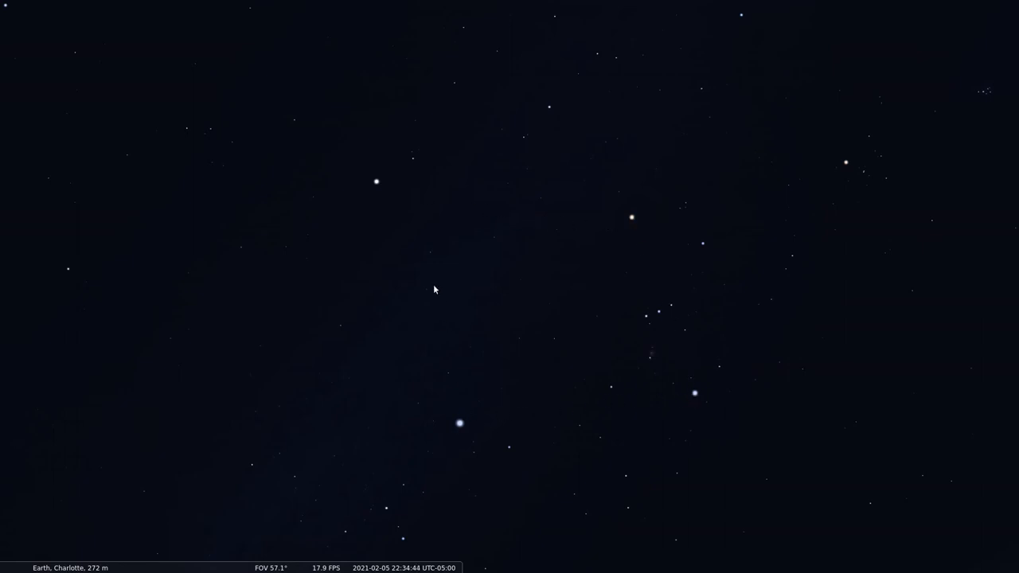
mouse_move(418, 136)
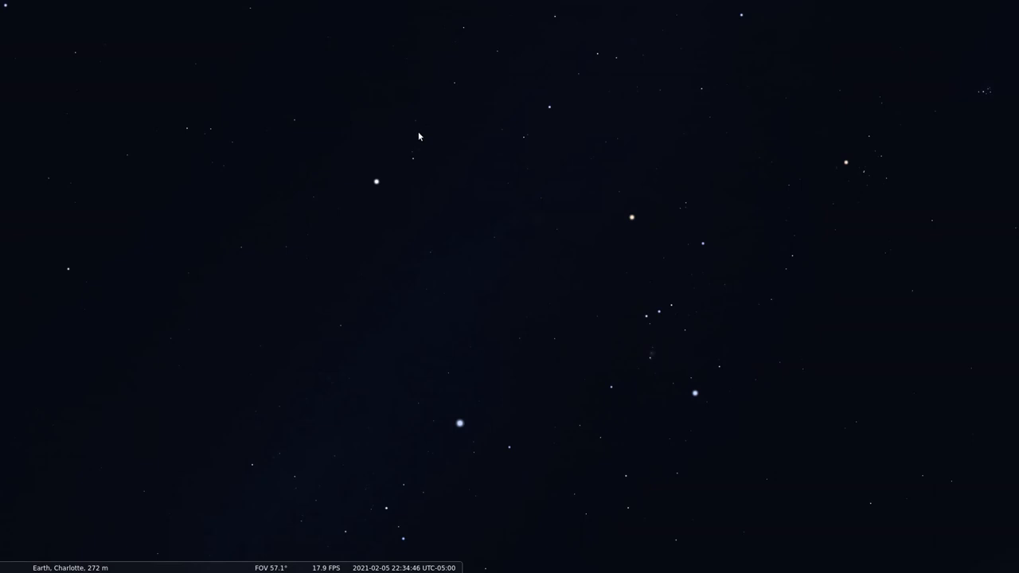
mouse_move(506, 374)
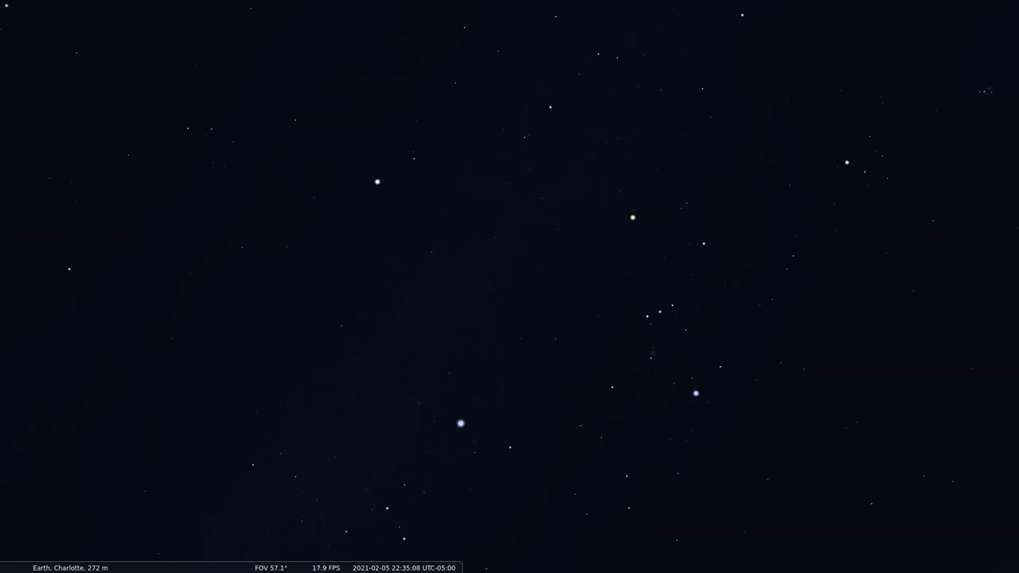
mouse_move(825, 372)
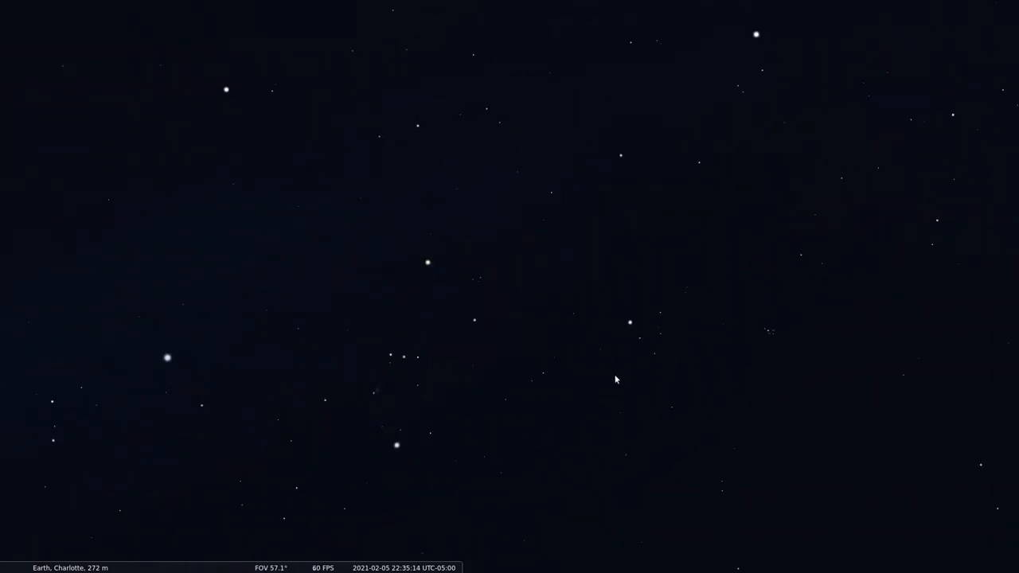
mouse_move(631, 334)
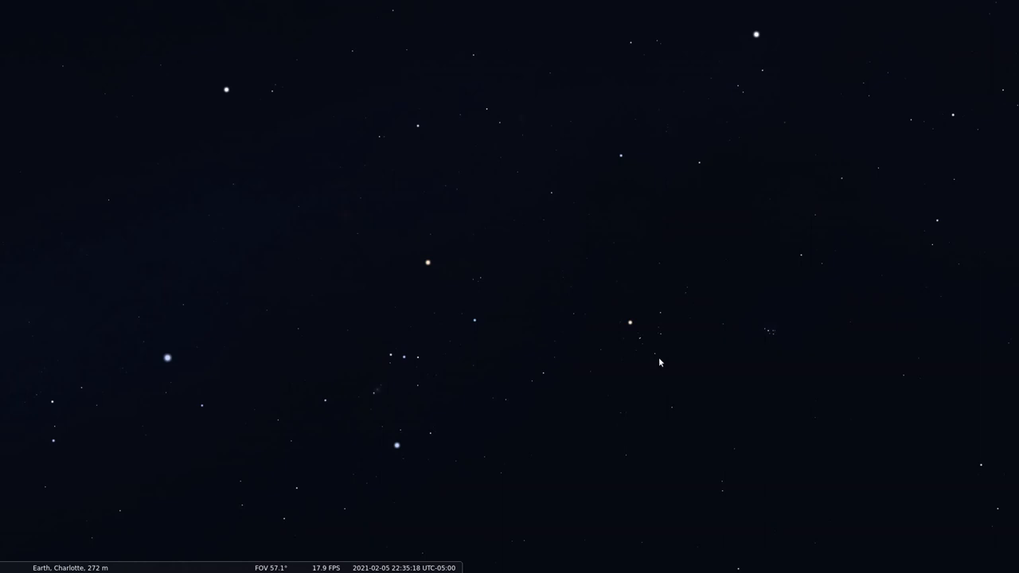
mouse_move(647, 341)
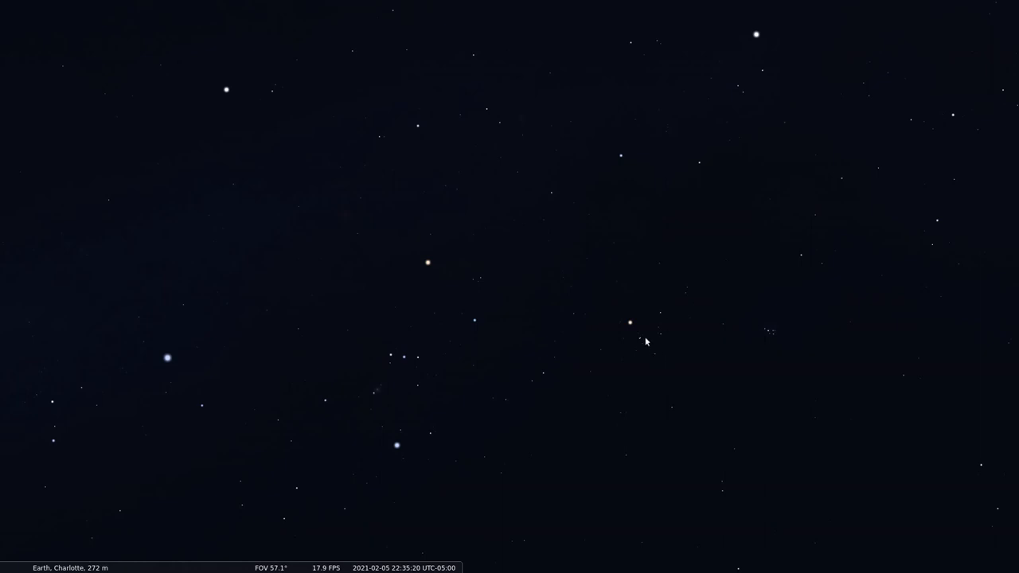
mouse_move(667, 318)
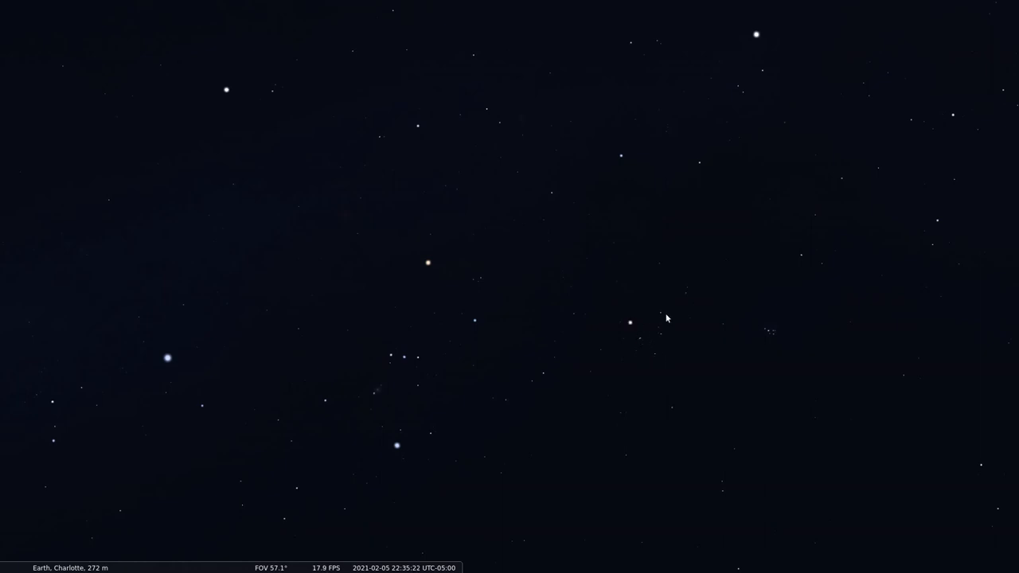
mouse_move(639, 349)
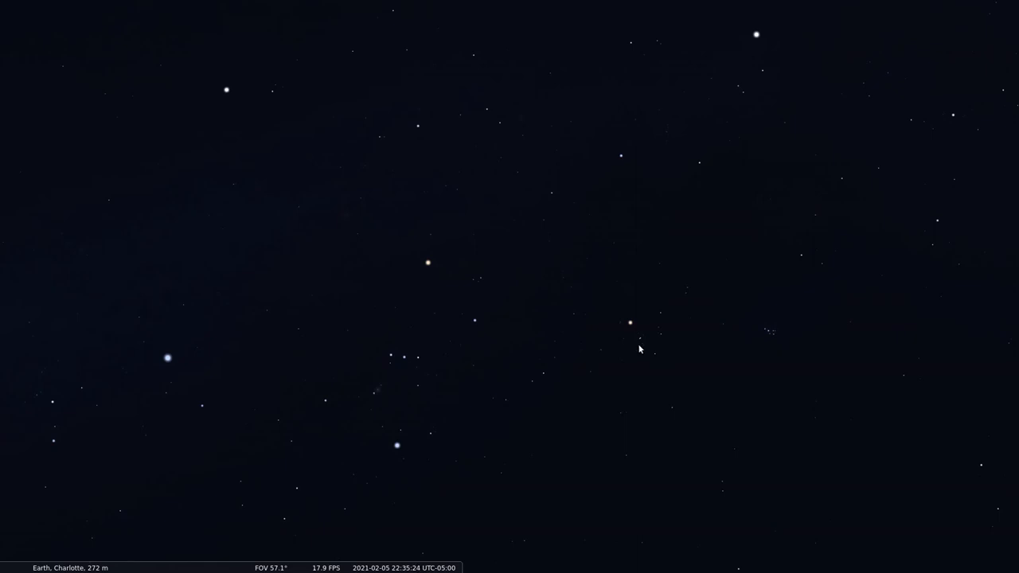
mouse_move(669, 320)
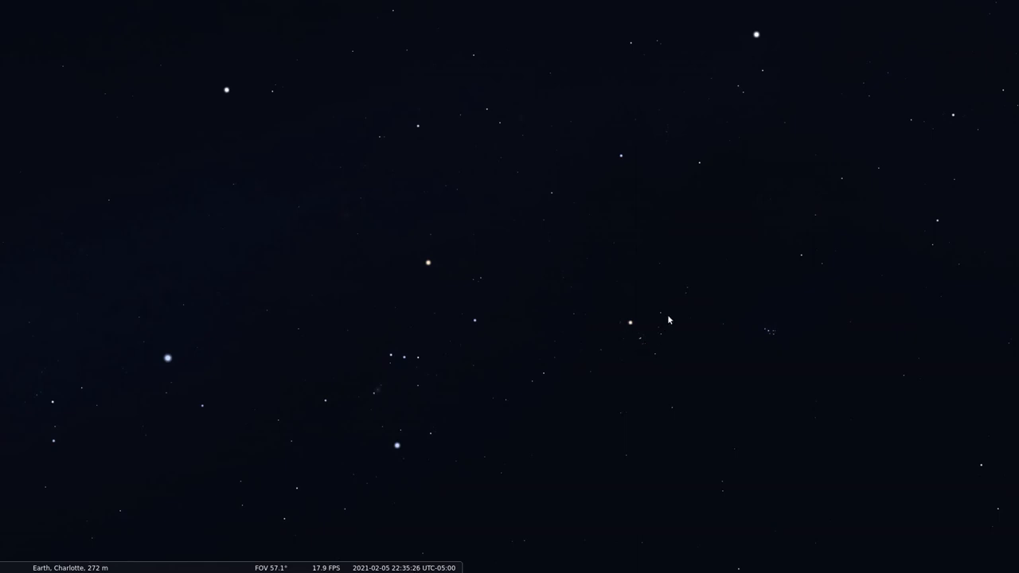
mouse_move(621, 354)
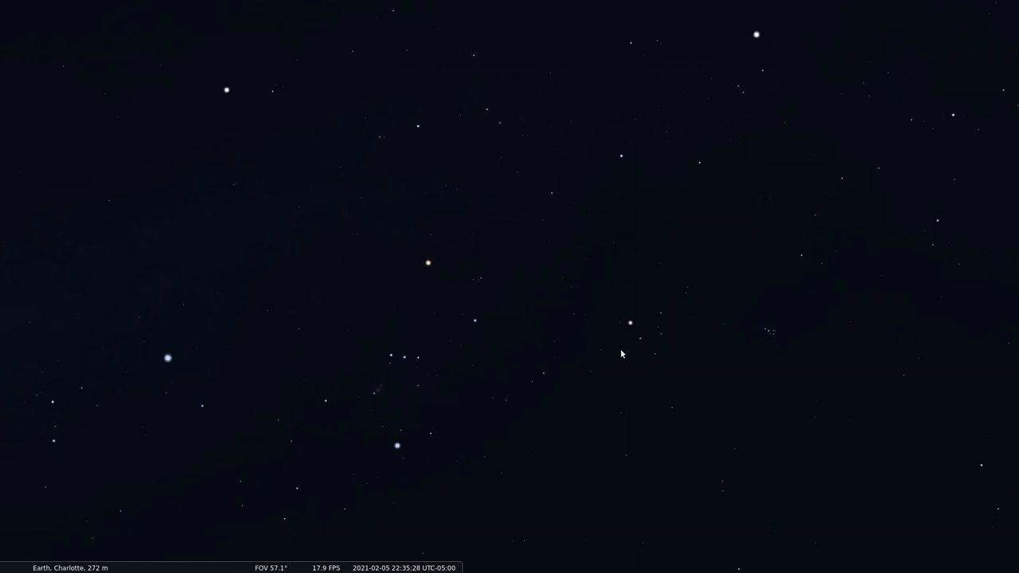
mouse_move(712, 317)
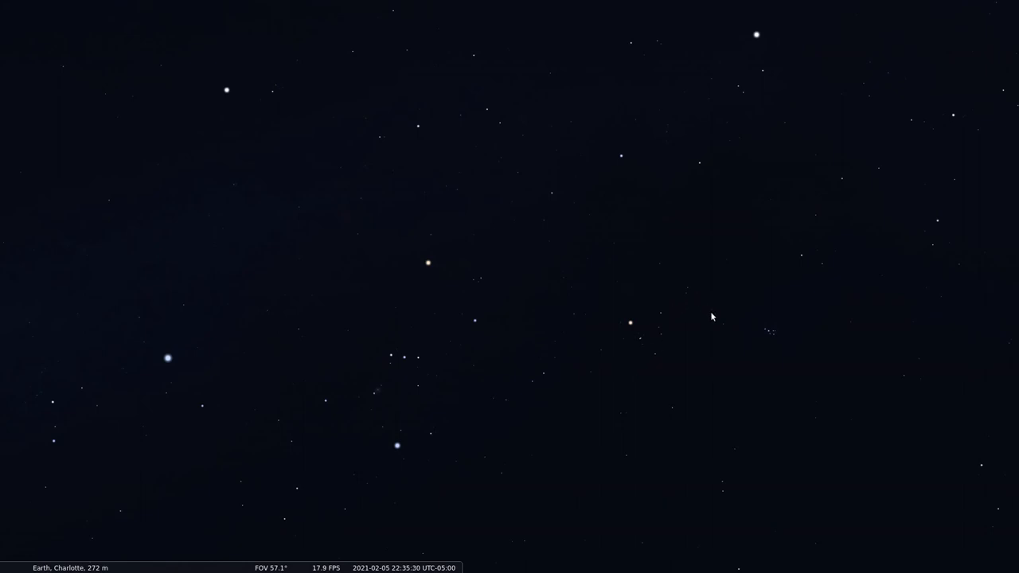
mouse_move(622, 316)
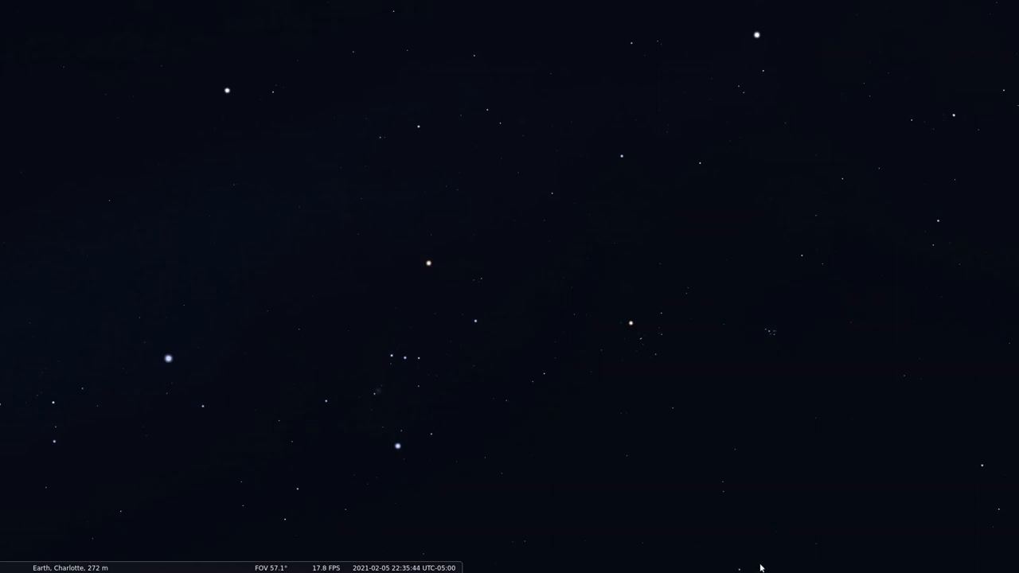
mouse_move(784, 330)
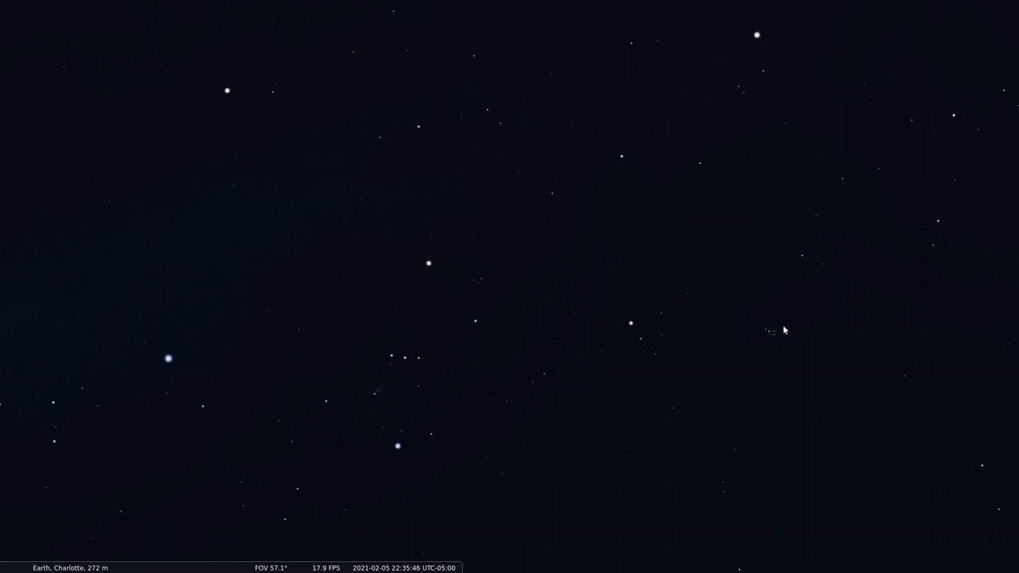
Recentre on Orion and Taurus and zoom in so Aldebaran and the Pleiades sit close to Orion
drag(784, 330, 727, 350)
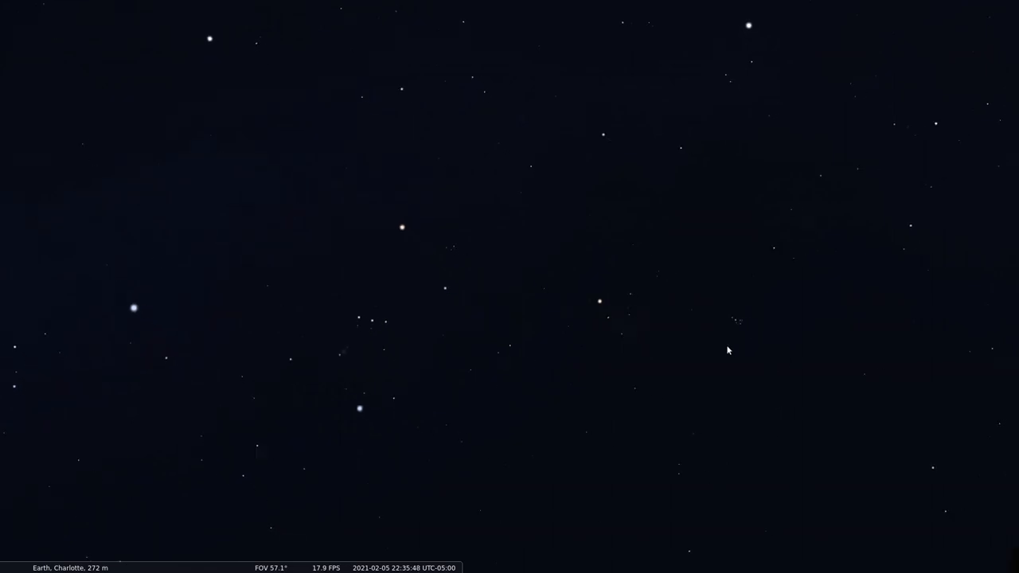
scroll(up, 3)
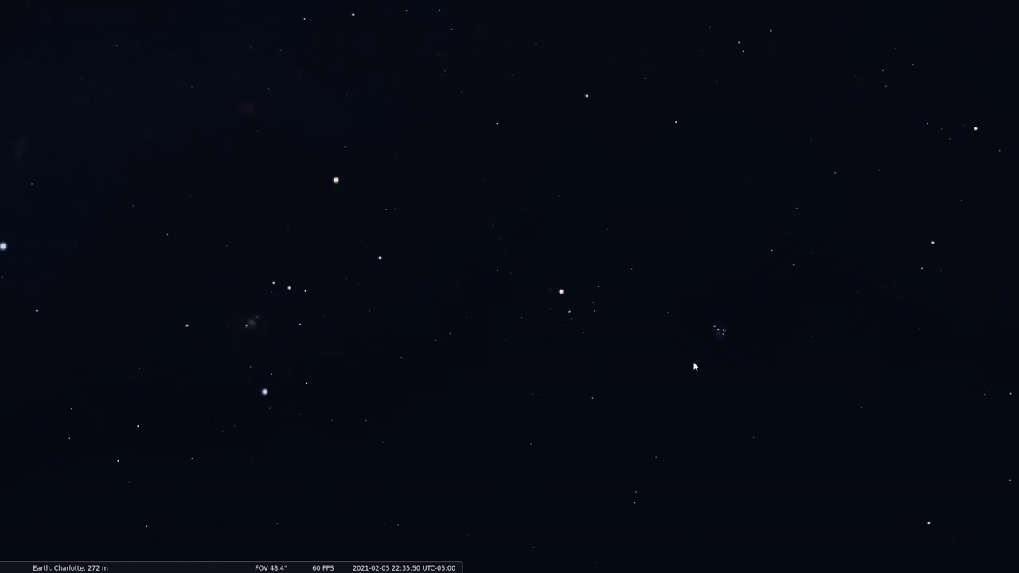
scroll(up, 3)
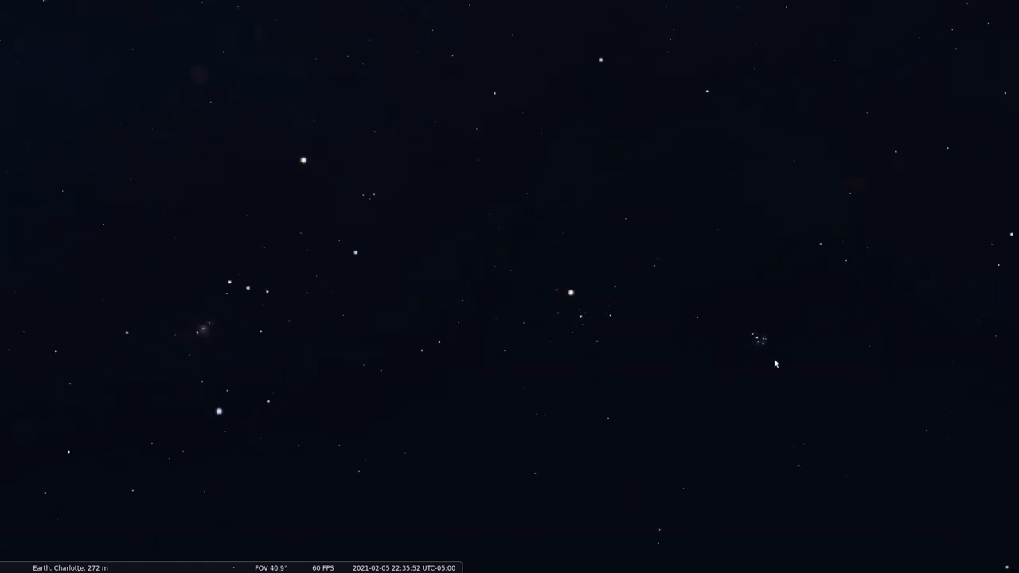
mouse_move(729, 354)
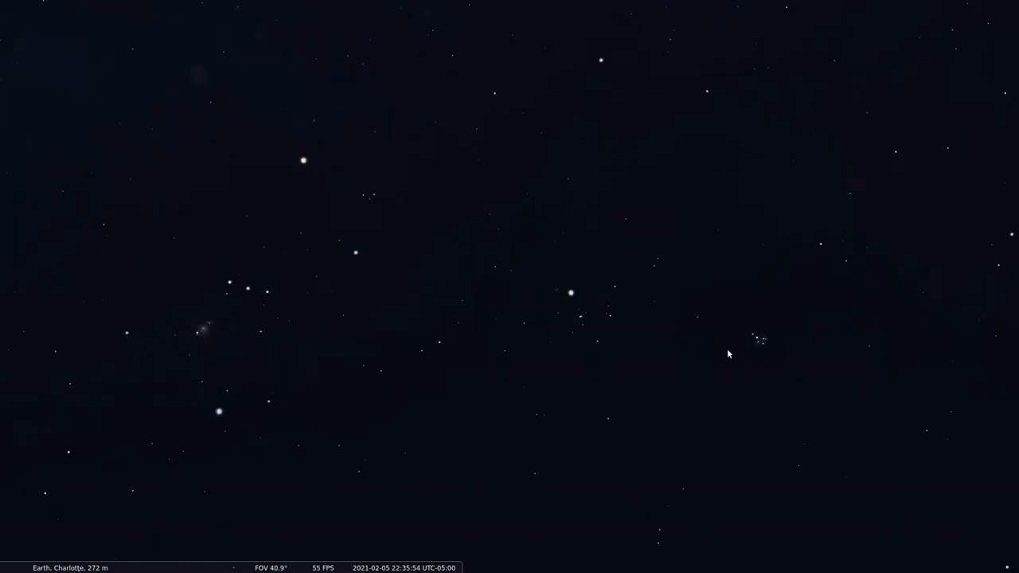
mouse_move(790, 348)
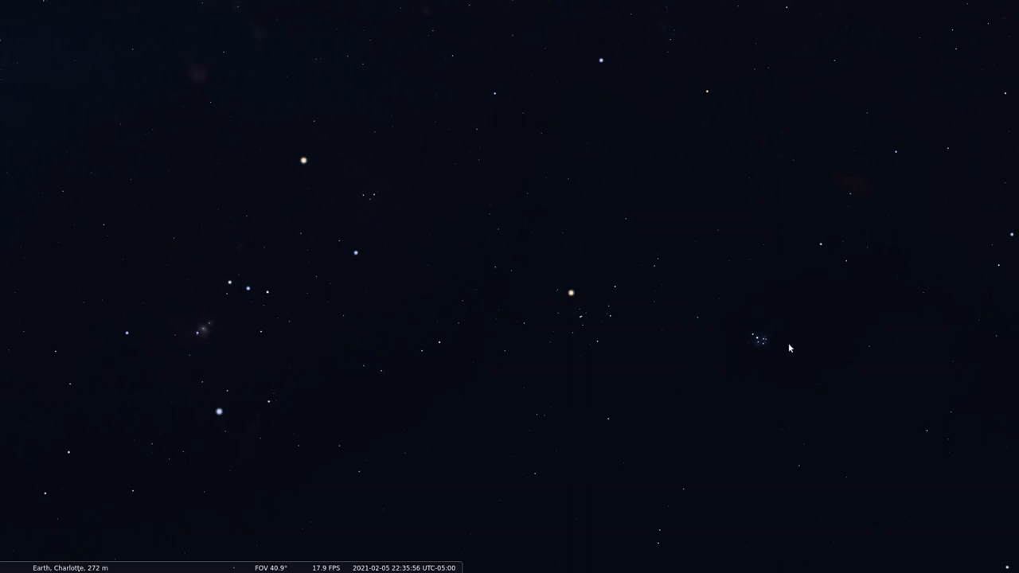
mouse_move(762, 420)
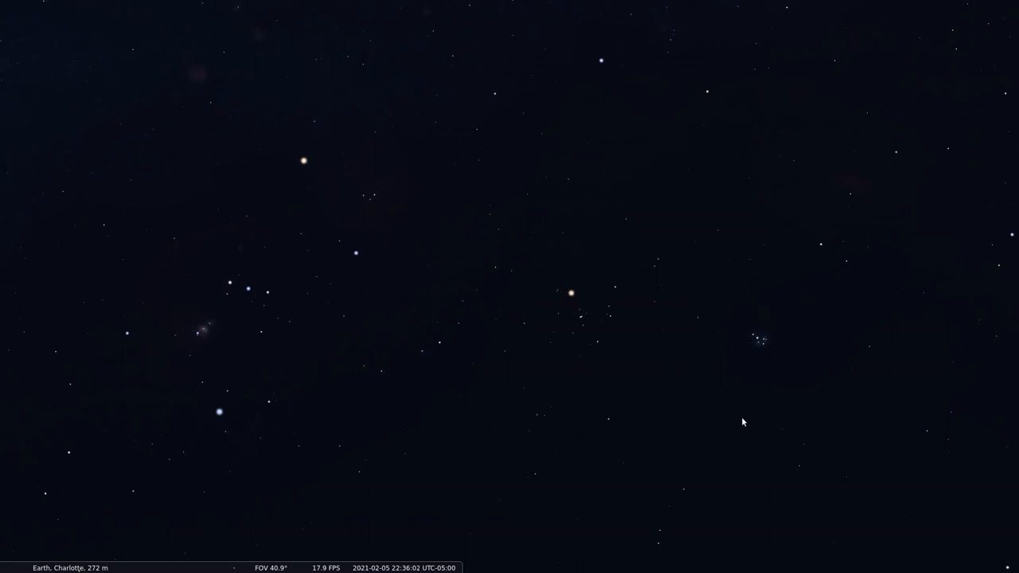
scroll(down, 3)
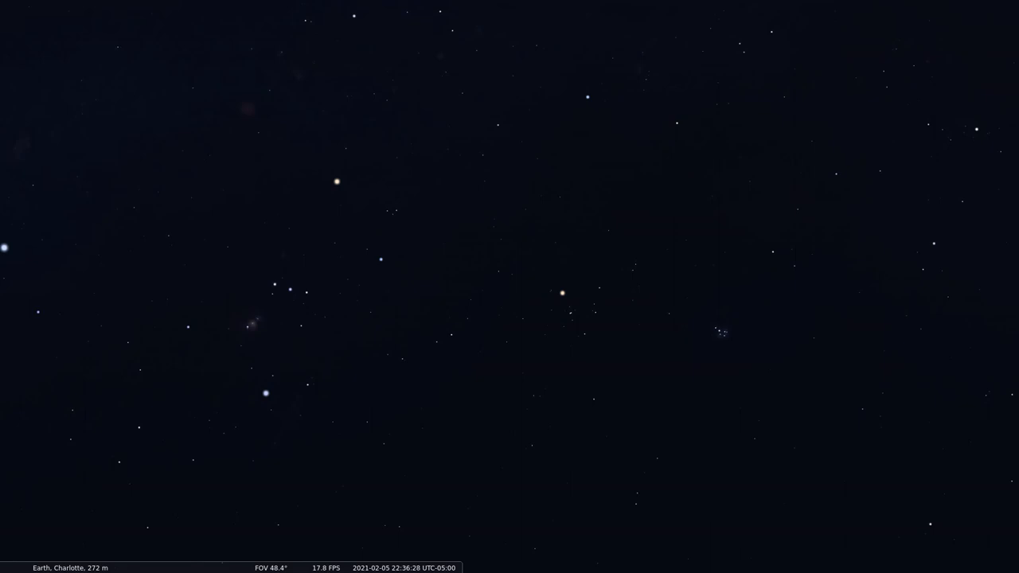
Zoom back out to a 57° field so Sirius and Capella join Orion and the Pleiades
scroll(down, 3)
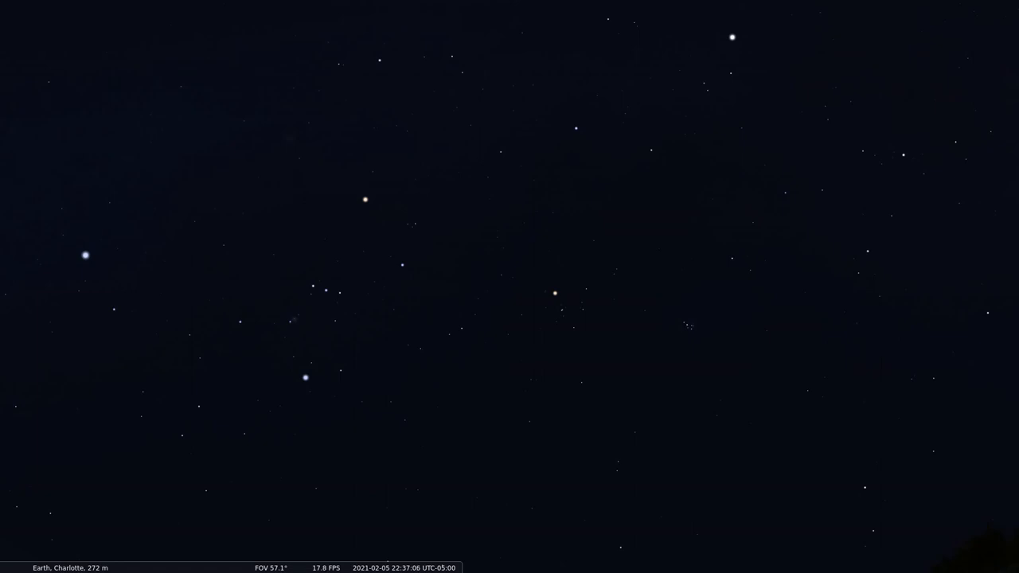
mouse_move(687, 374)
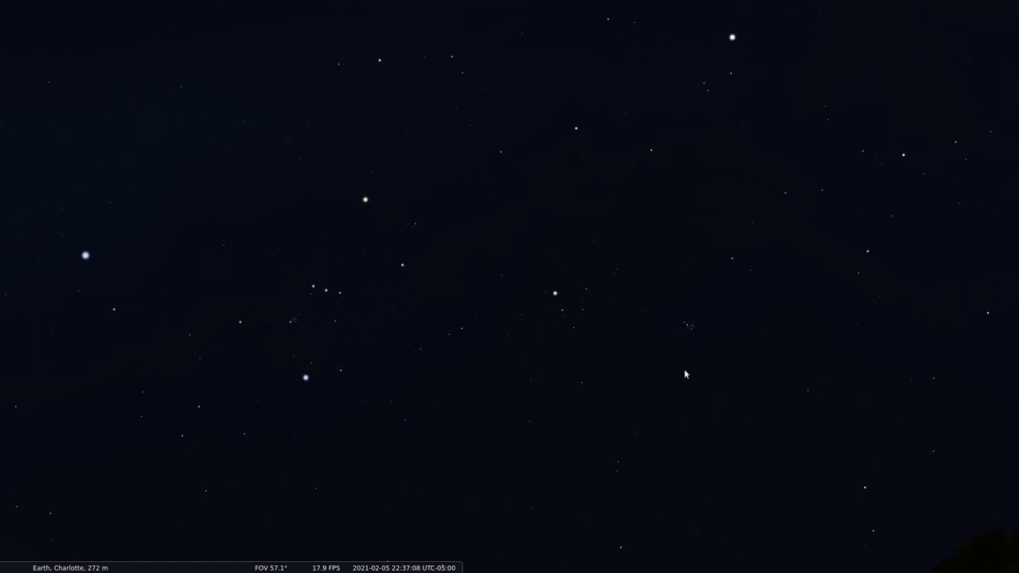
mouse_move(683, 347)
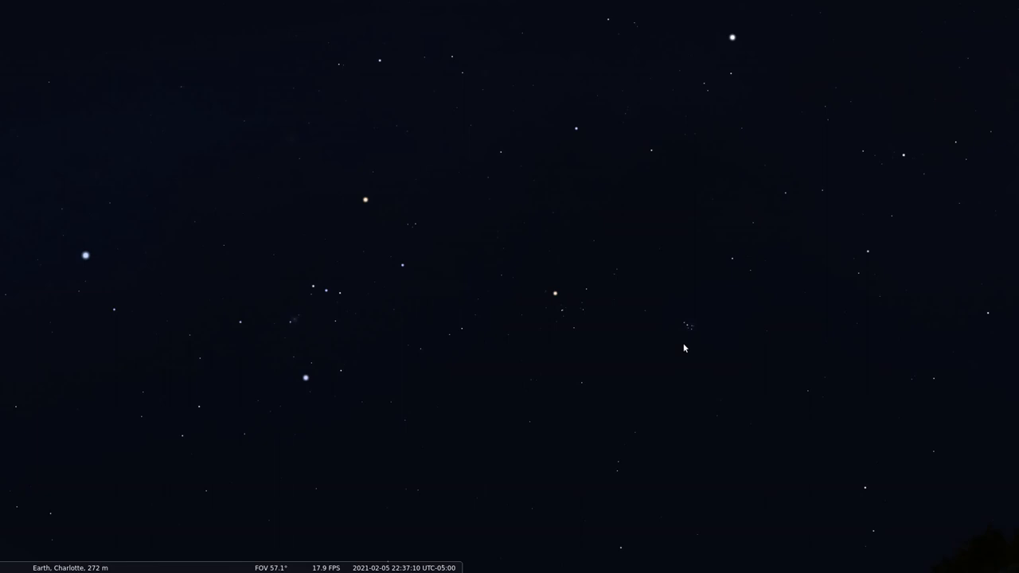
mouse_move(697, 351)
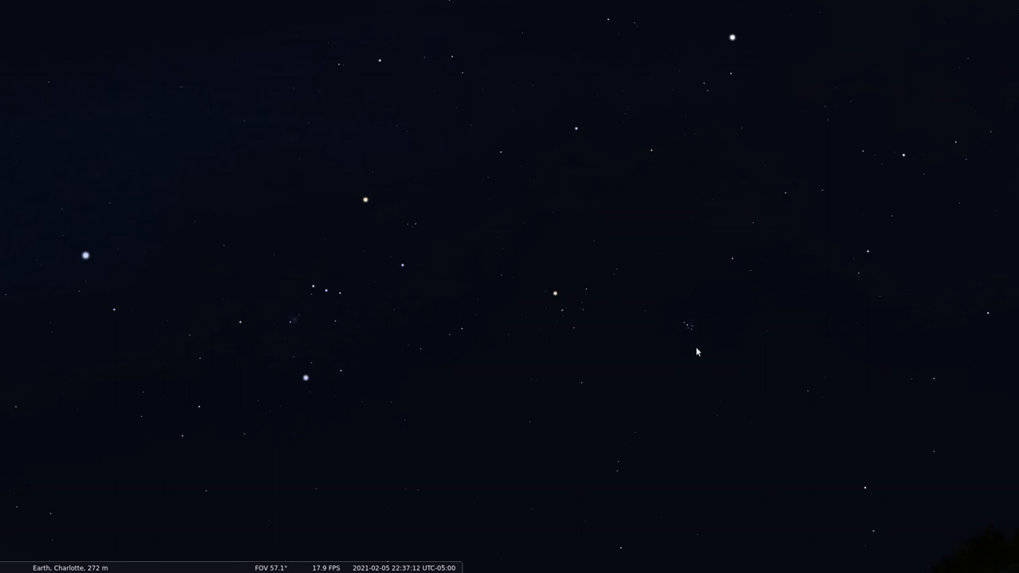
mouse_move(621, 463)
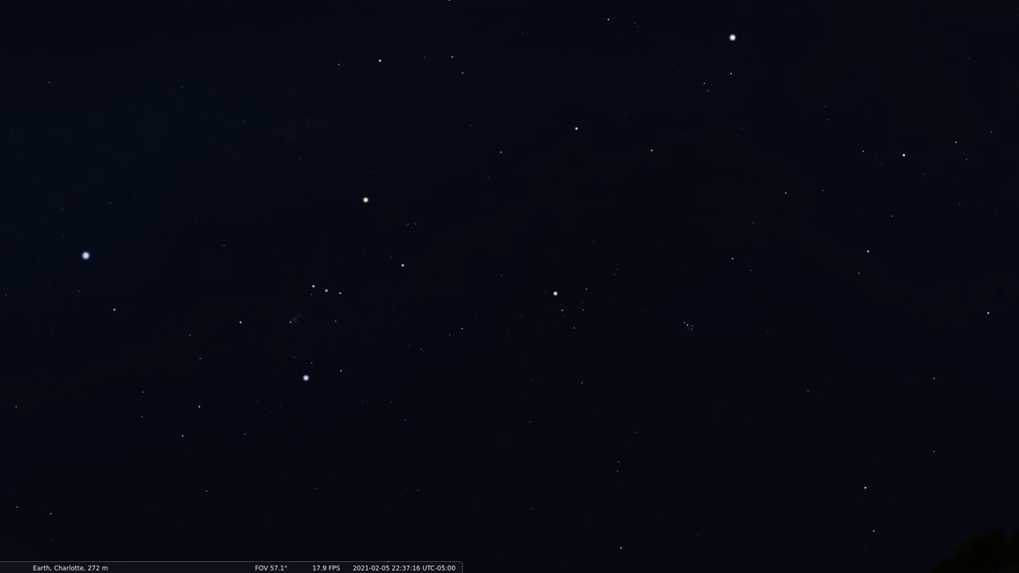
mouse_move(423, 344)
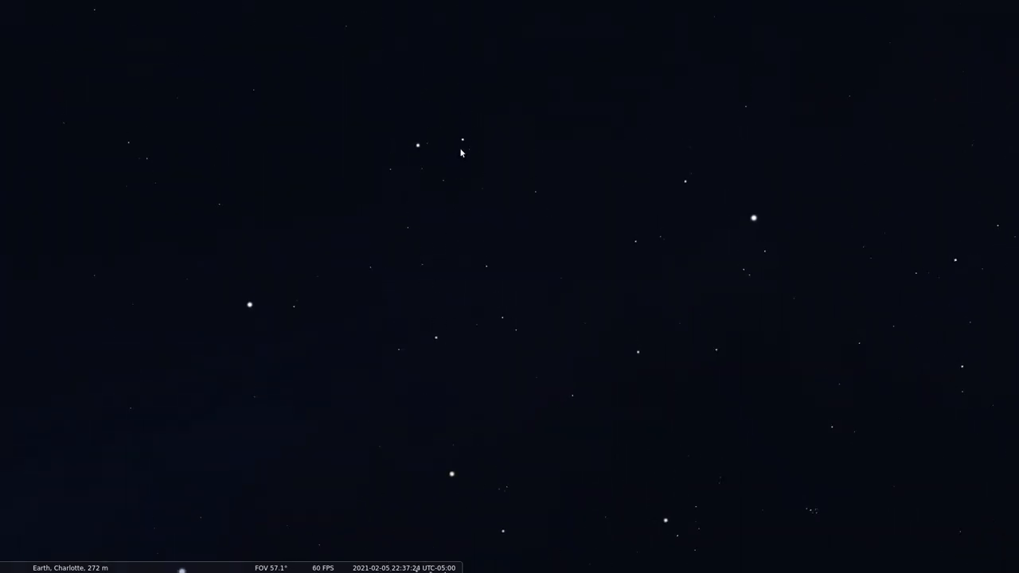
mouse_move(419, 159)
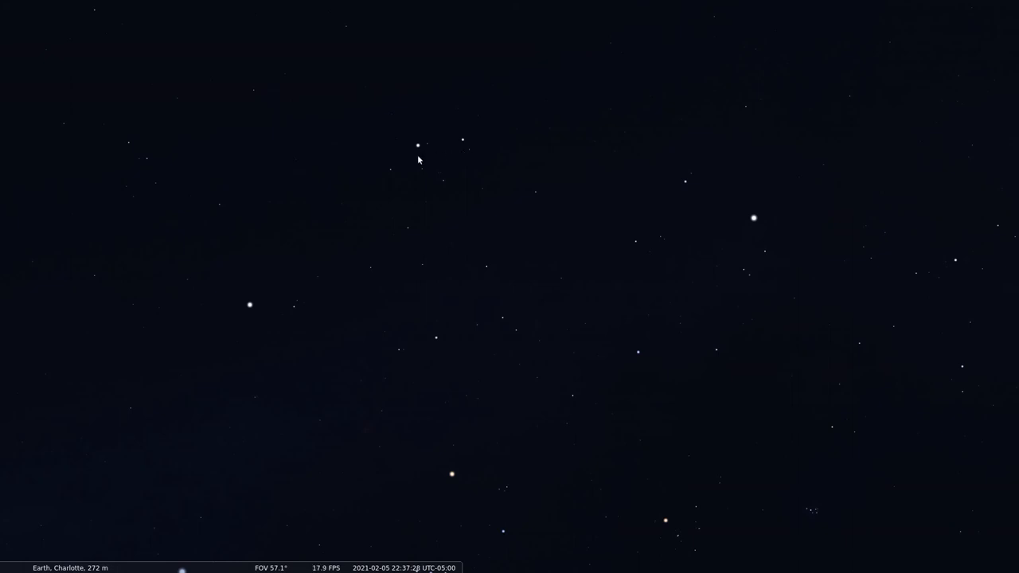
mouse_move(449, 148)
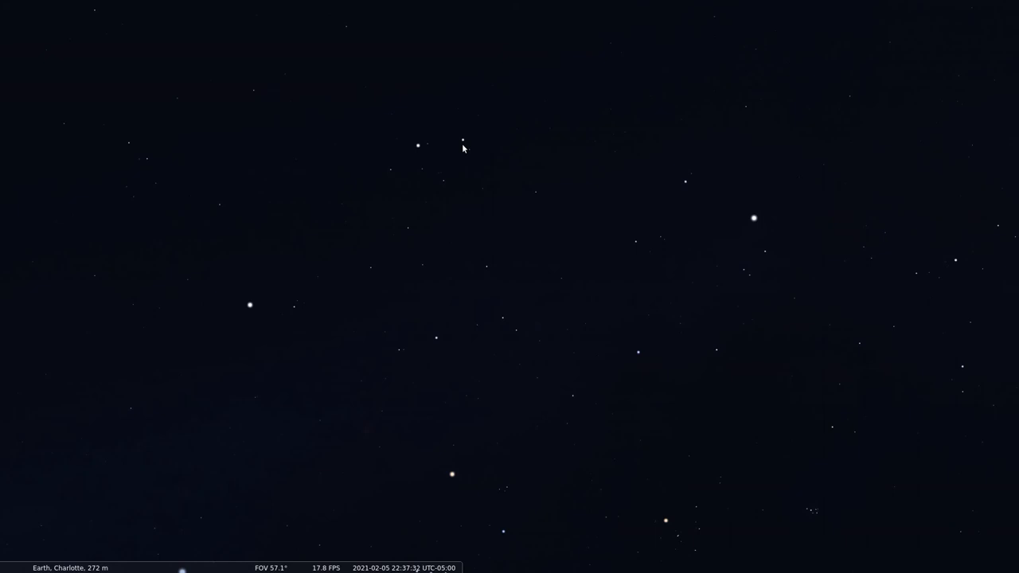
mouse_move(428, 190)
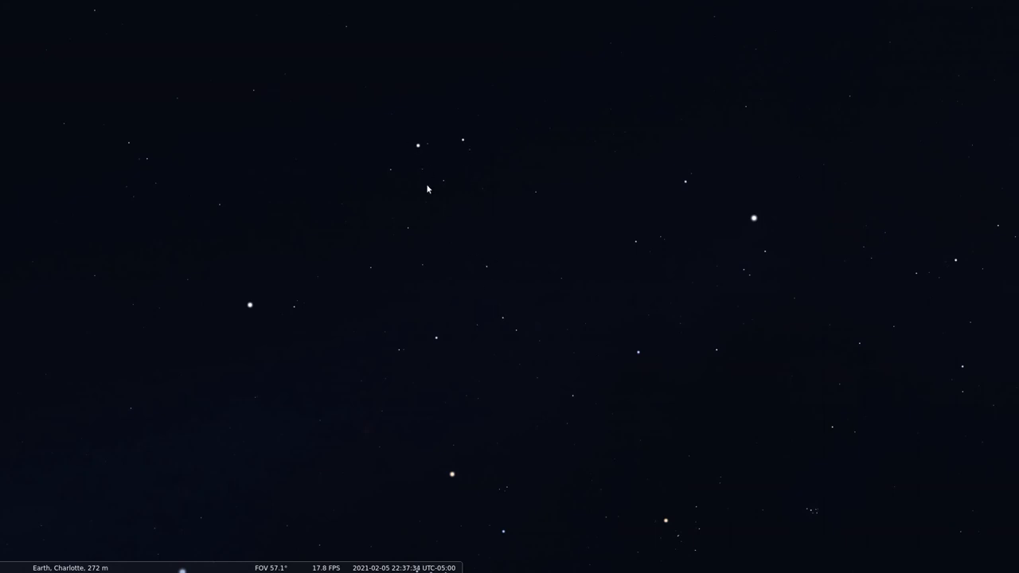
mouse_move(418, 188)
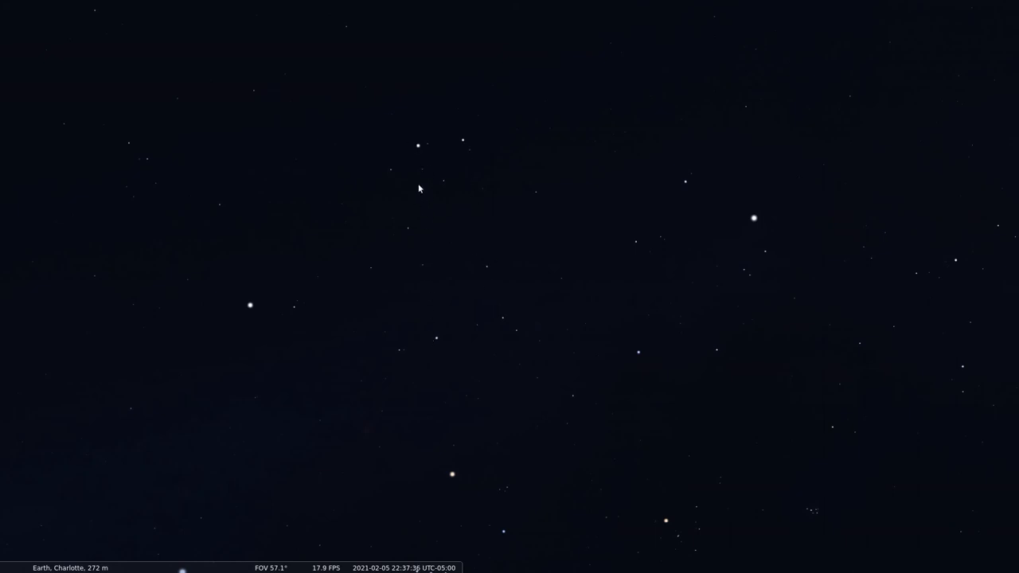
mouse_move(547, 309)
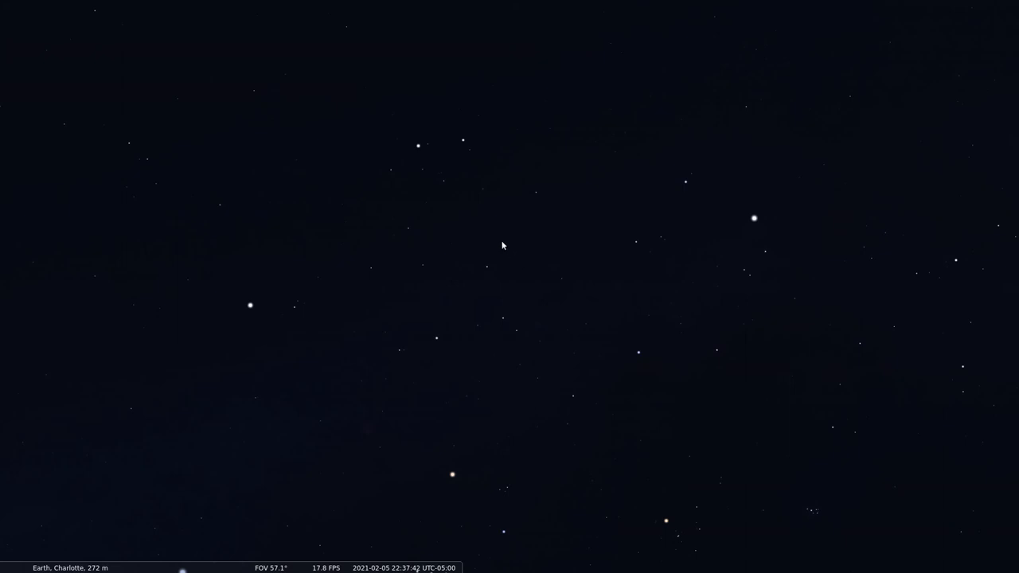
mouse_move(422, 158)
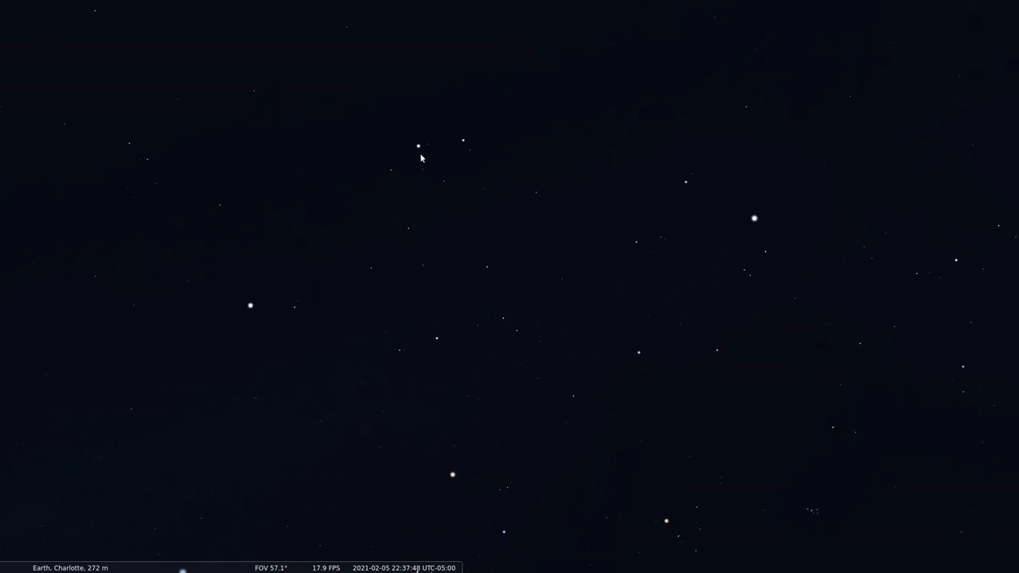
mouse_move(424, 291)
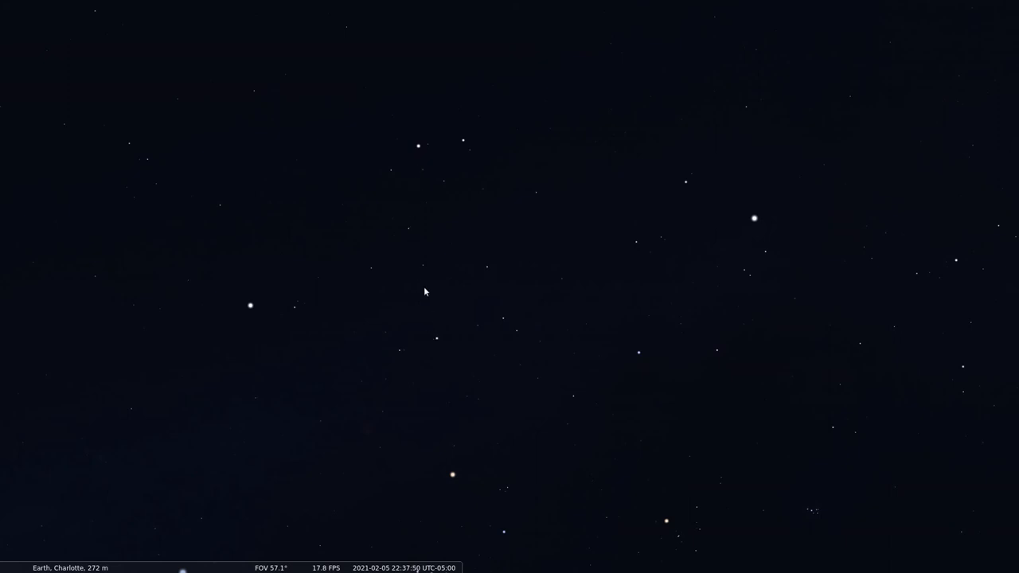
mouse_move(468, 151)
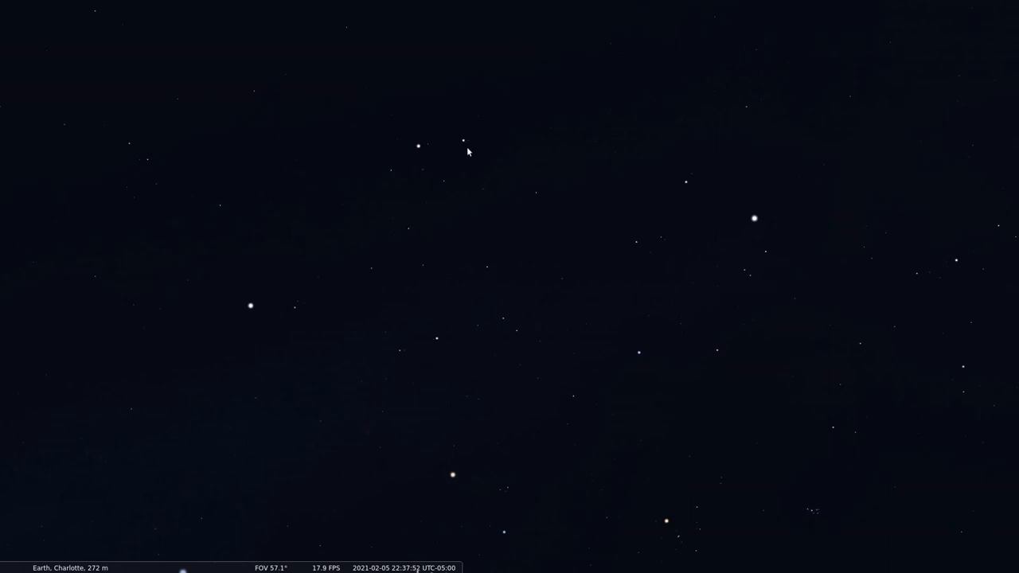
mouse_move(491, 307)
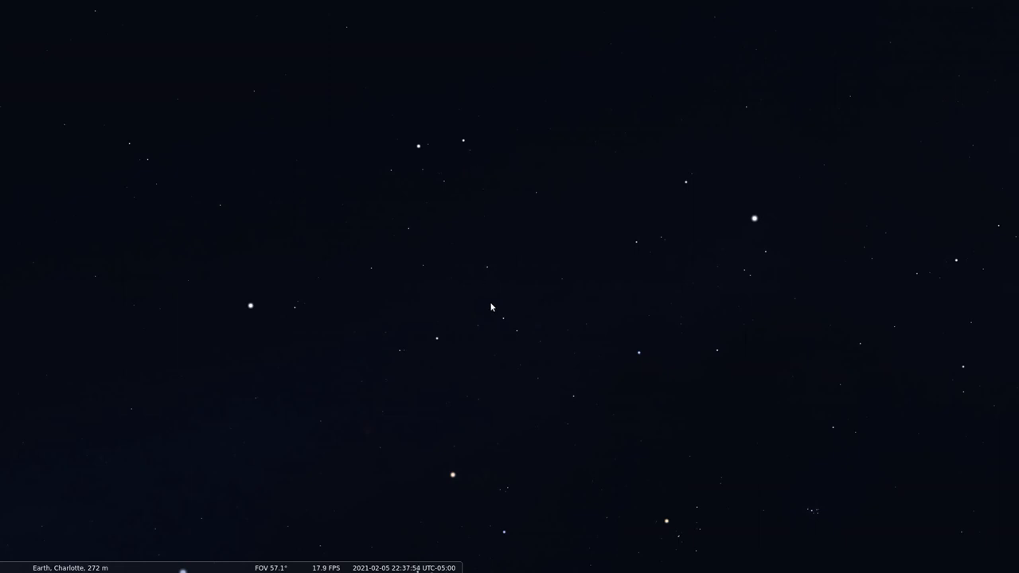
mouse_move(472, 164)
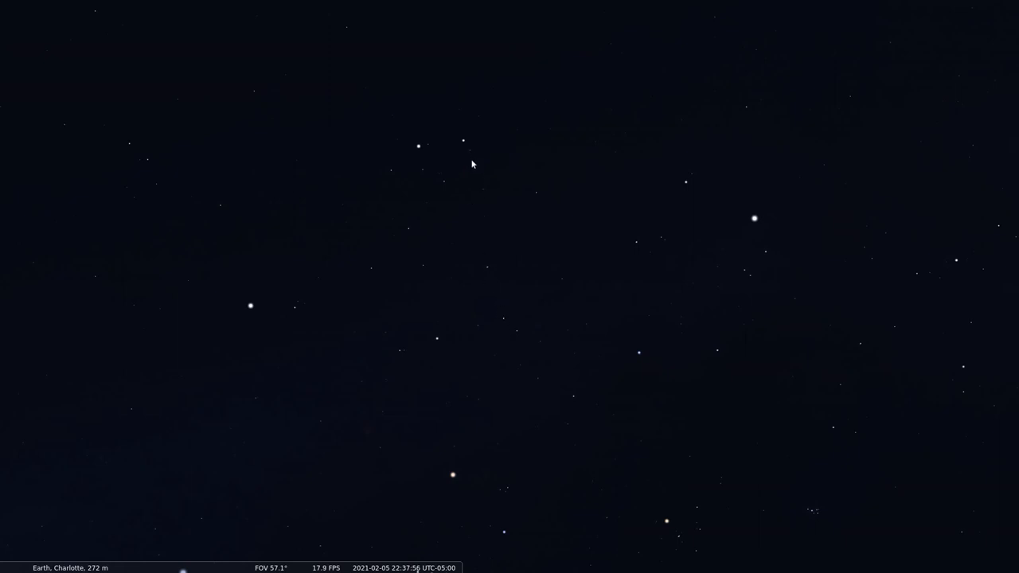
mouse_move(470, 164)
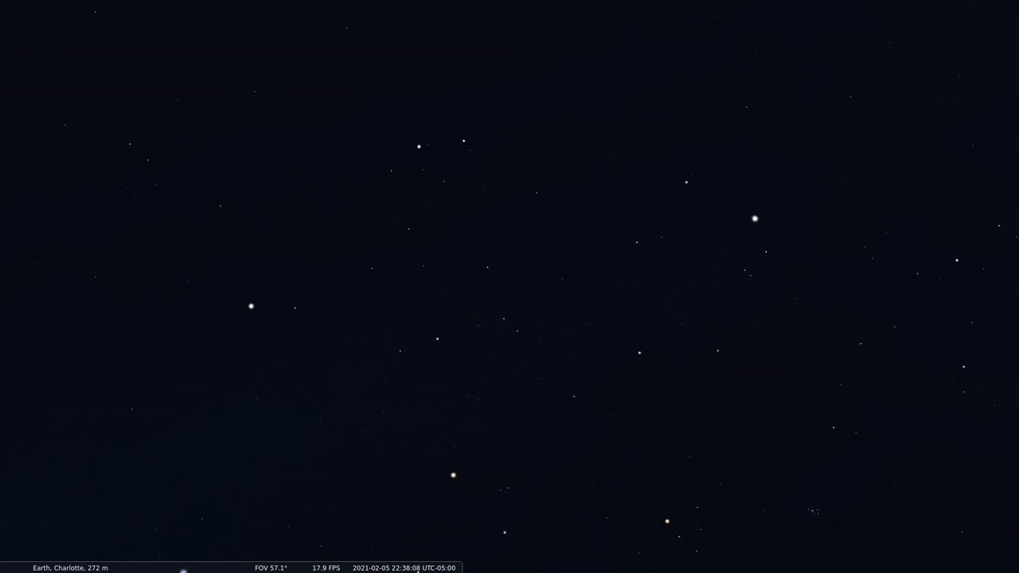
mouse_move(506, 161)
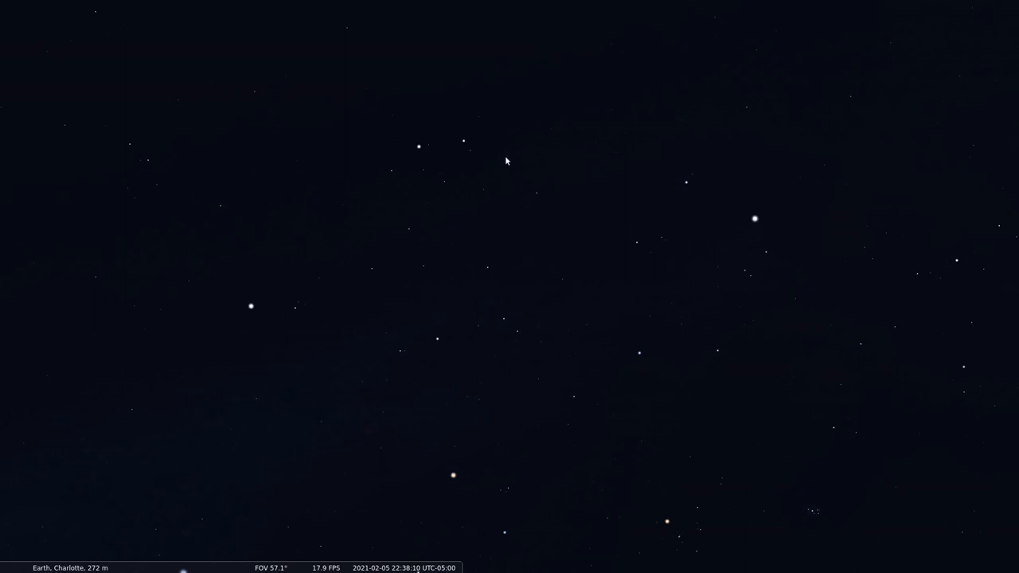
mouse_move(419, 340)
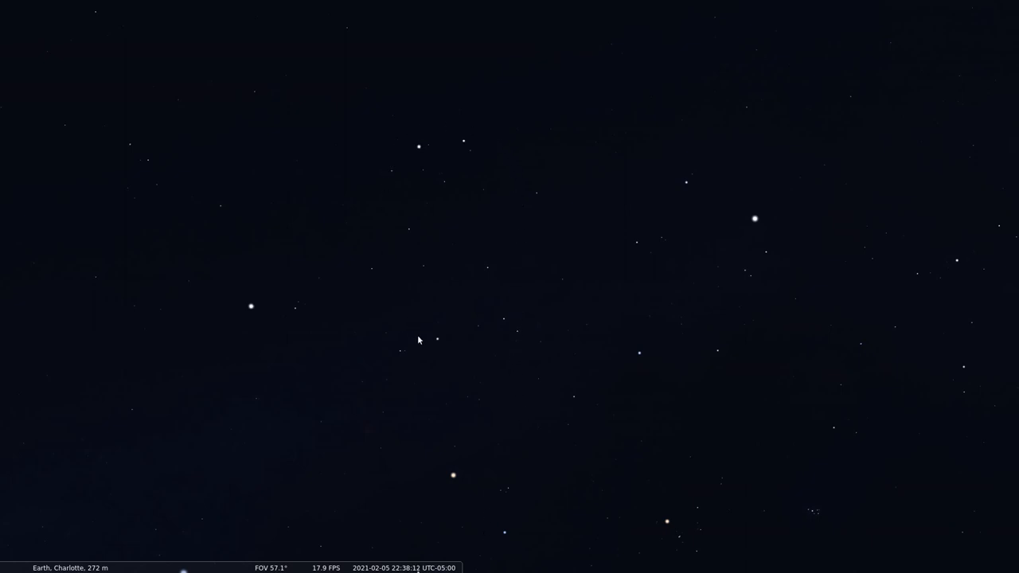
mouse_move(452, 150)
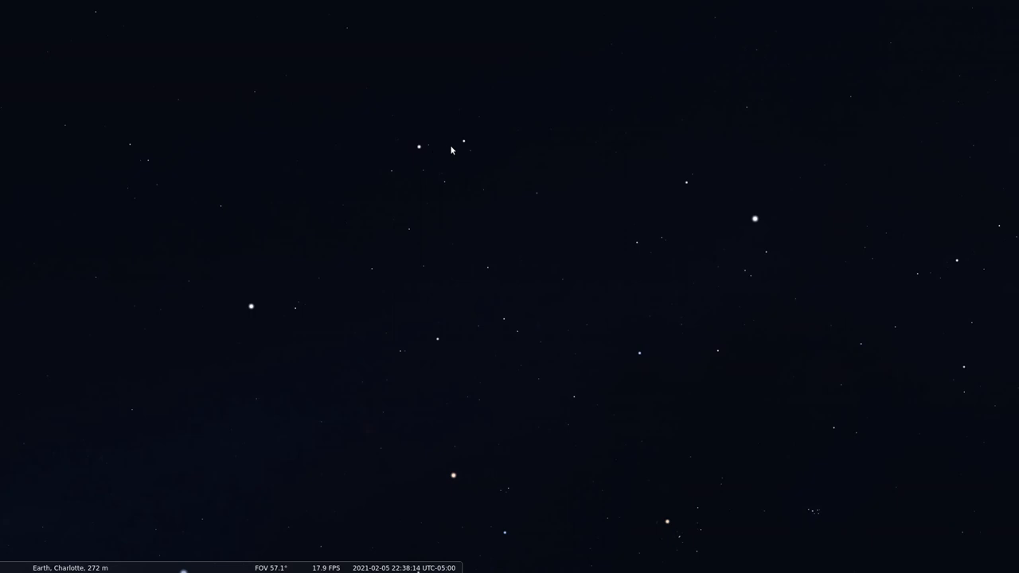
mouse_move(444, 173)
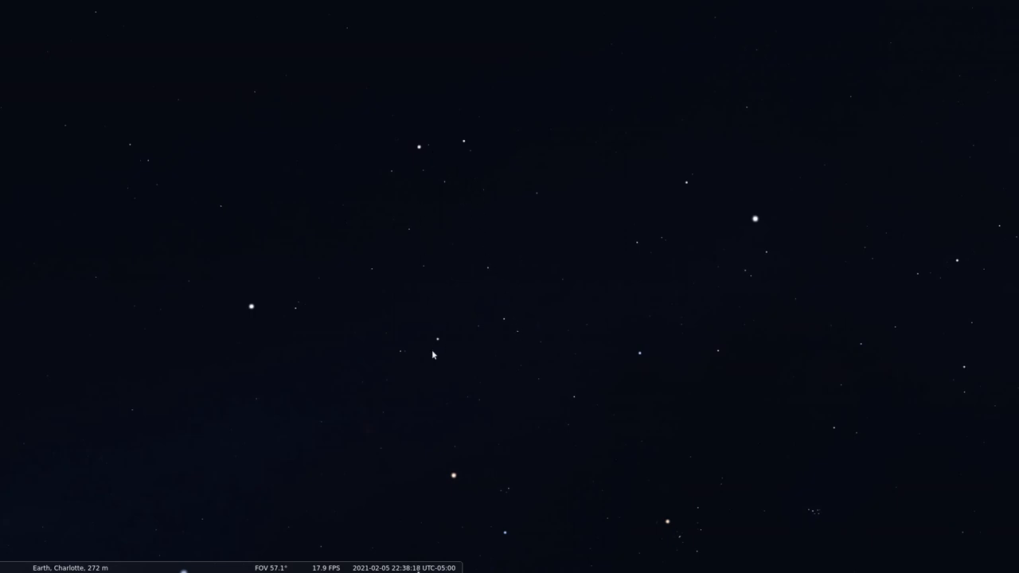
mouse_move(457, 355)
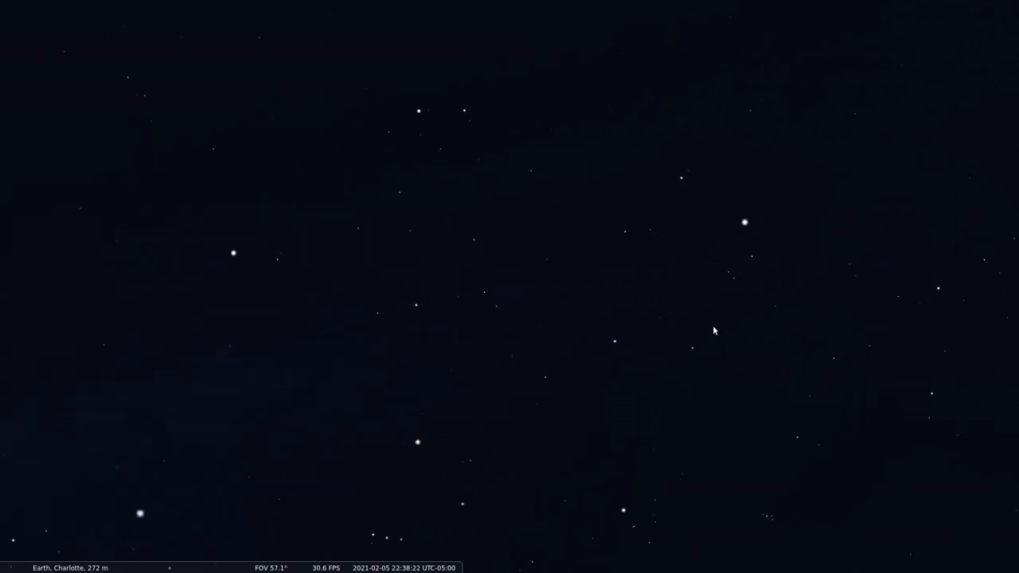
mouse_move(694, 194)
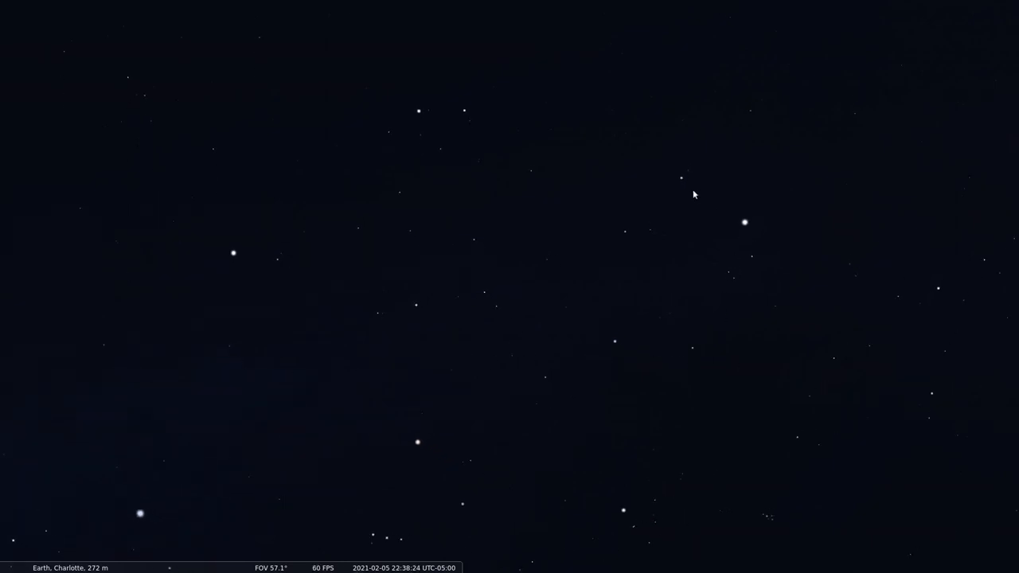
mouse_move(704, 298)
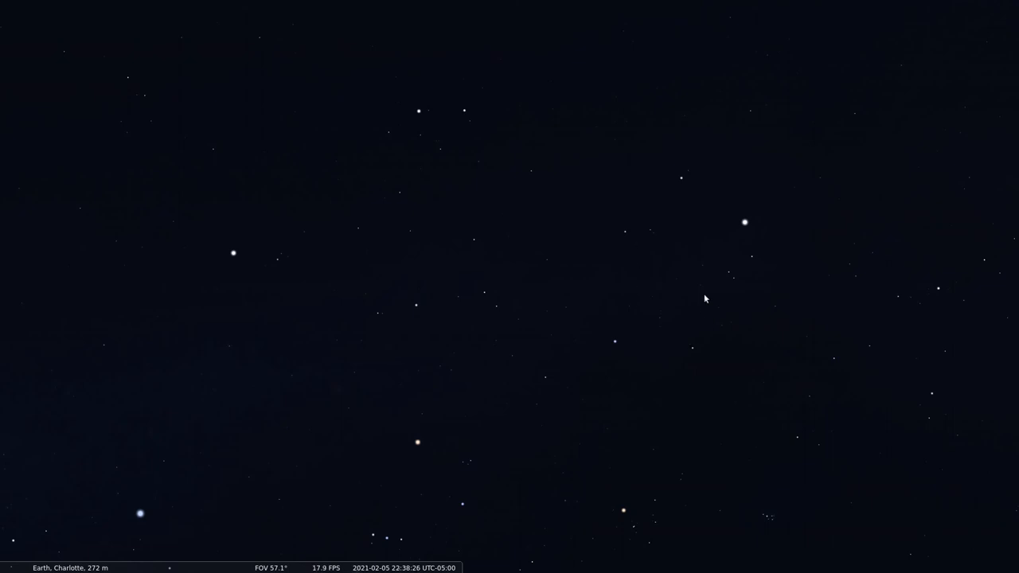
Zoom in on the star field from 57.1° to about 48.4° field of view
scroll(up, 3)
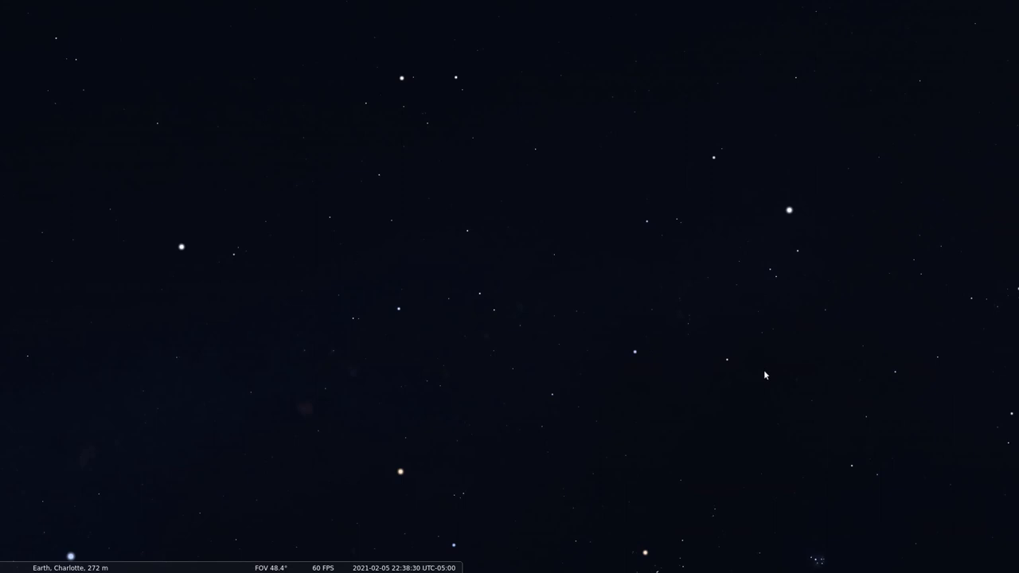
mouse_move(761, 477)
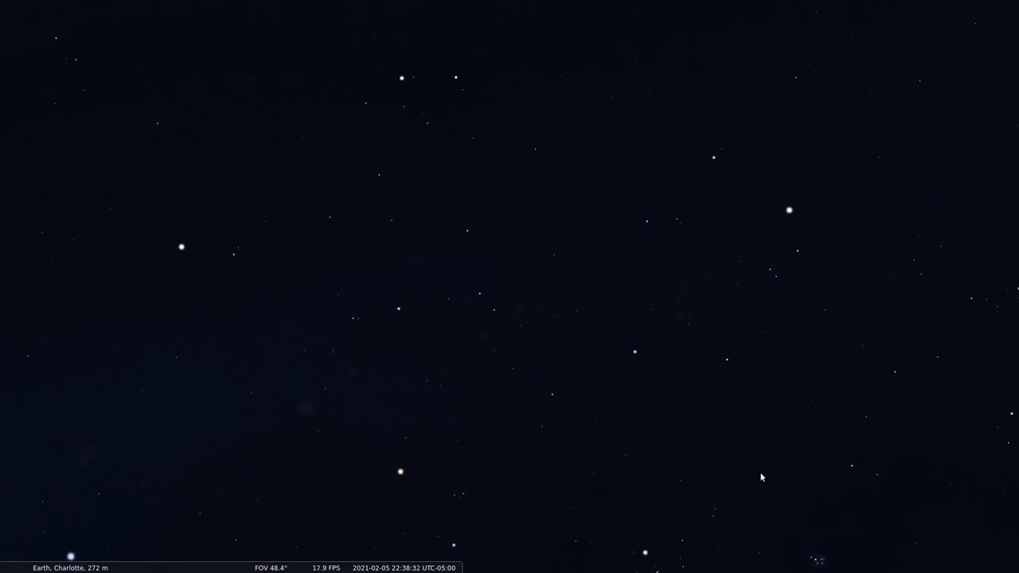
mouse_move(788, 225)
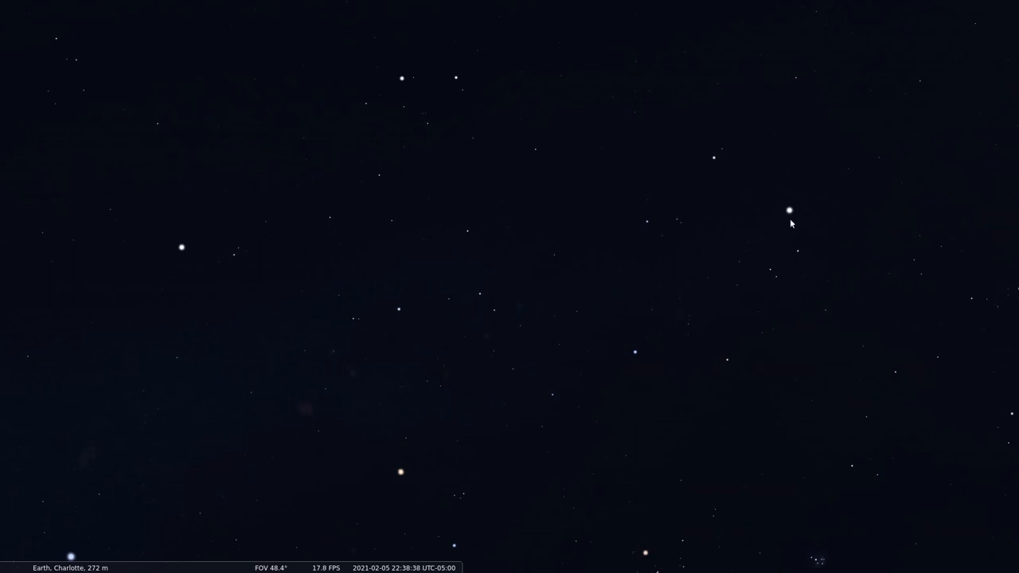
mouse_move(749, 184)
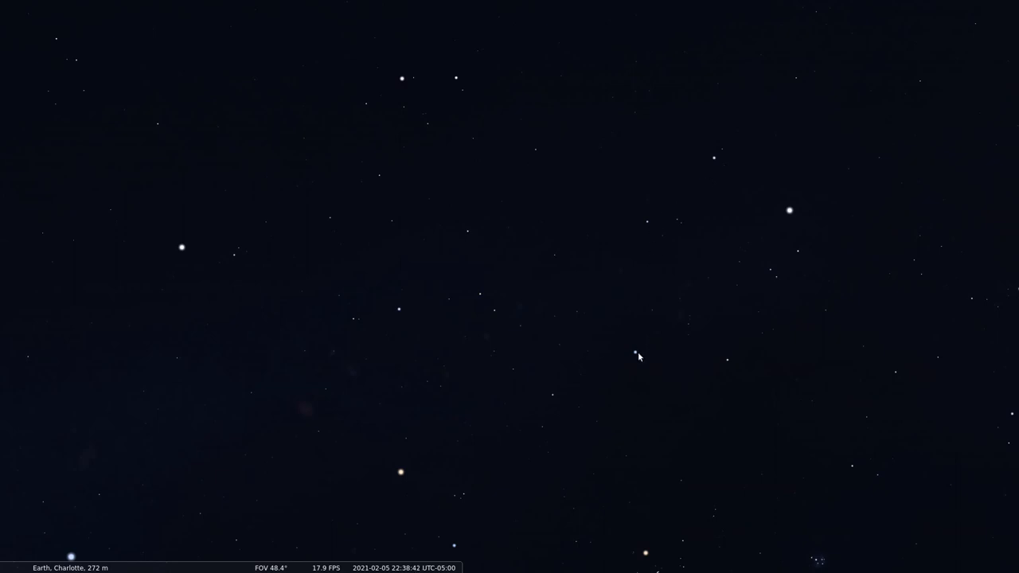
mouse_move(808, 249)
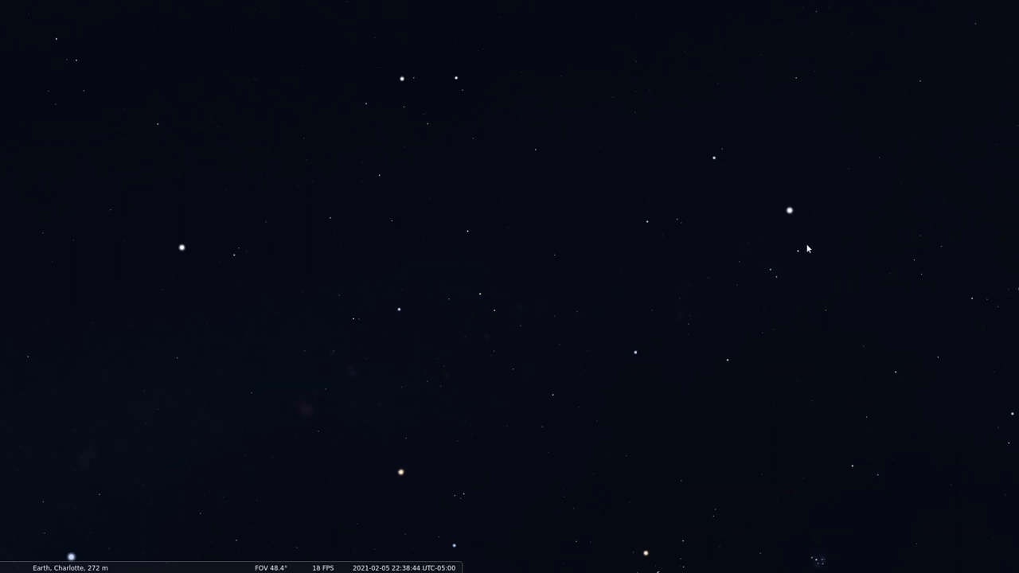
mouse_move(765, 220)
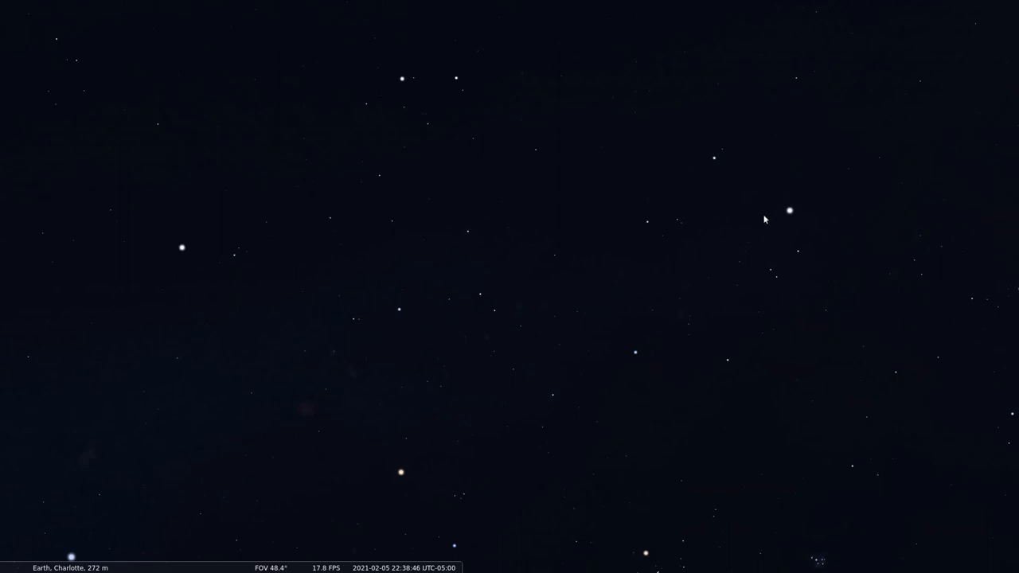
mouse_move(770, 290)
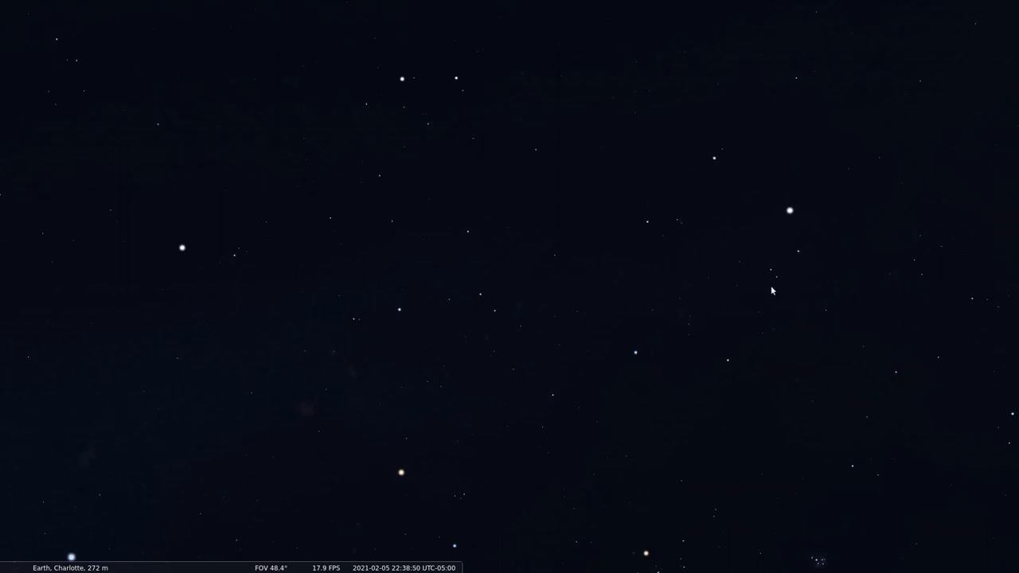
mouse_move(780, 275)
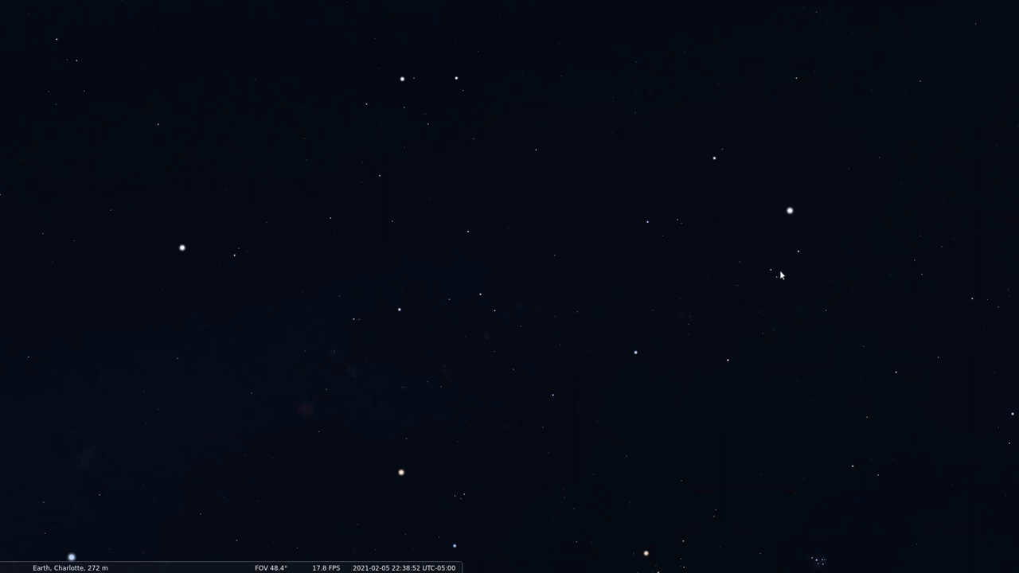
mouse_move(800, 255)
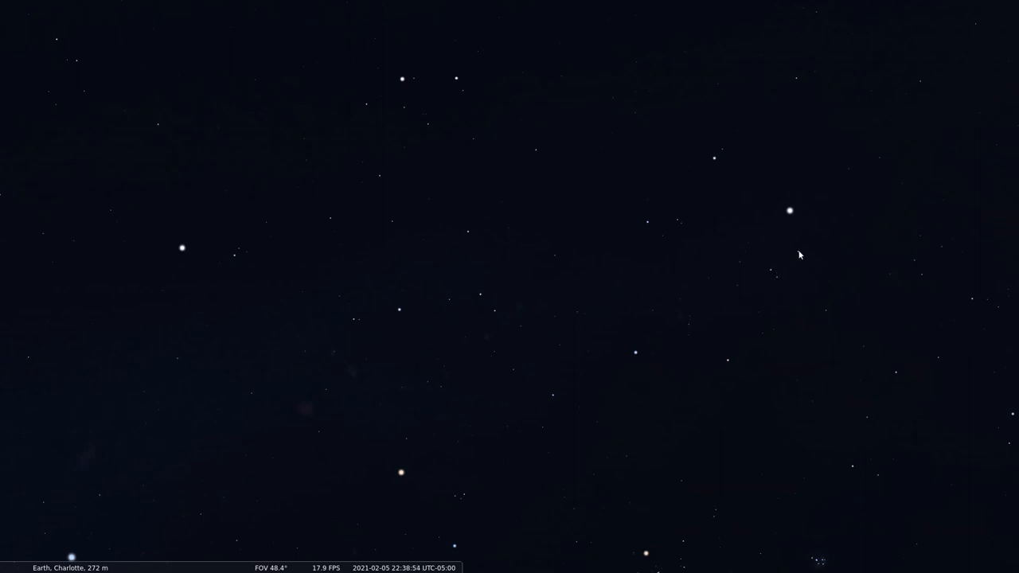
mouse_move(559, 462)
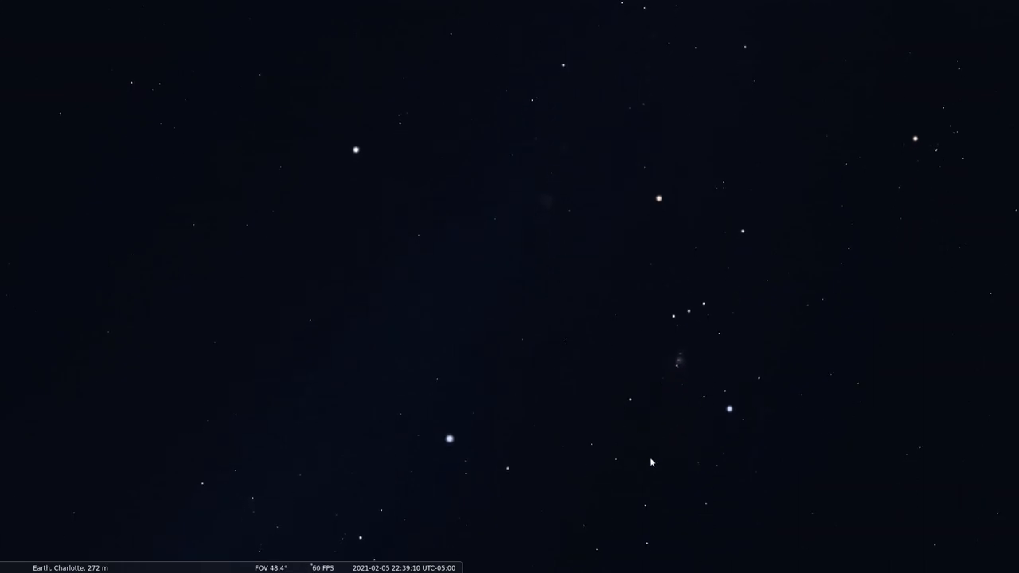
mouse_move(659, 246)
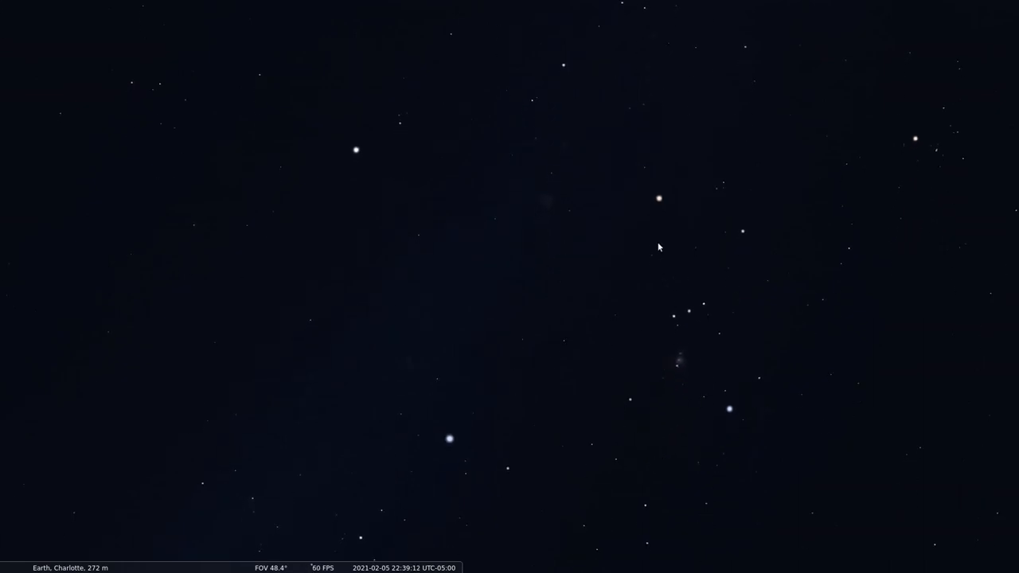
mouse_move(406, 279)
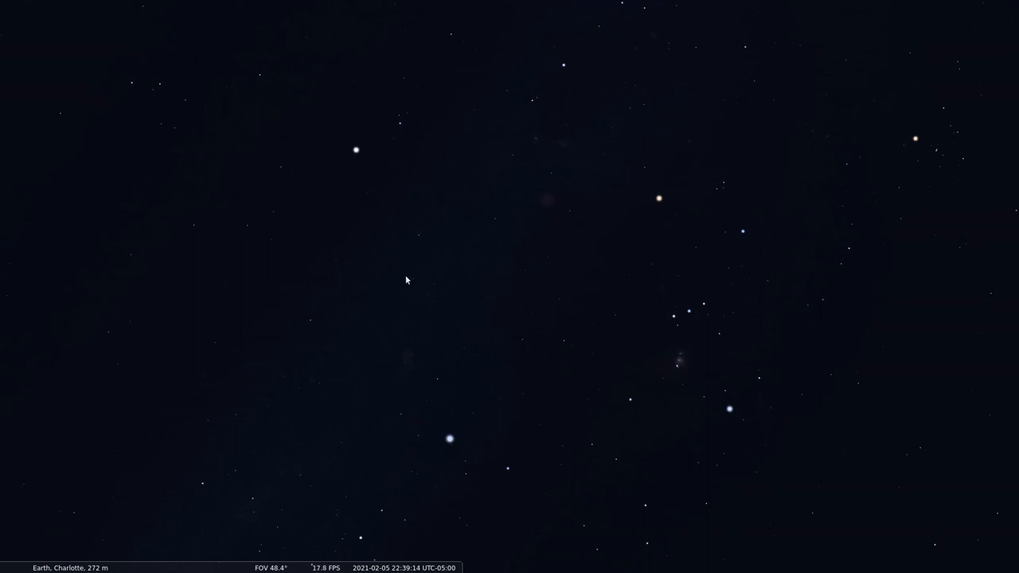
mouse_move(665, 195)
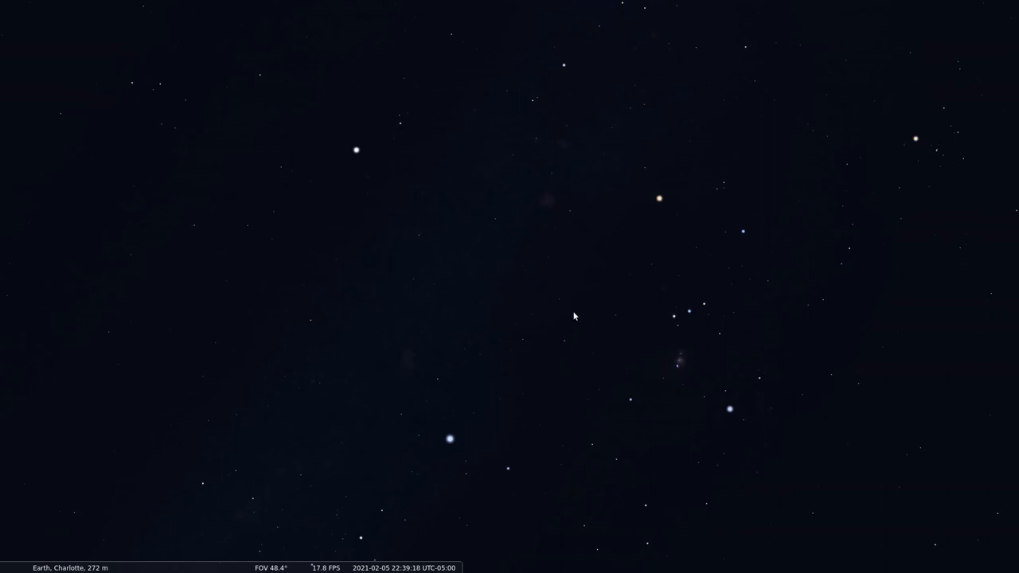
mouse_move(508, 327)
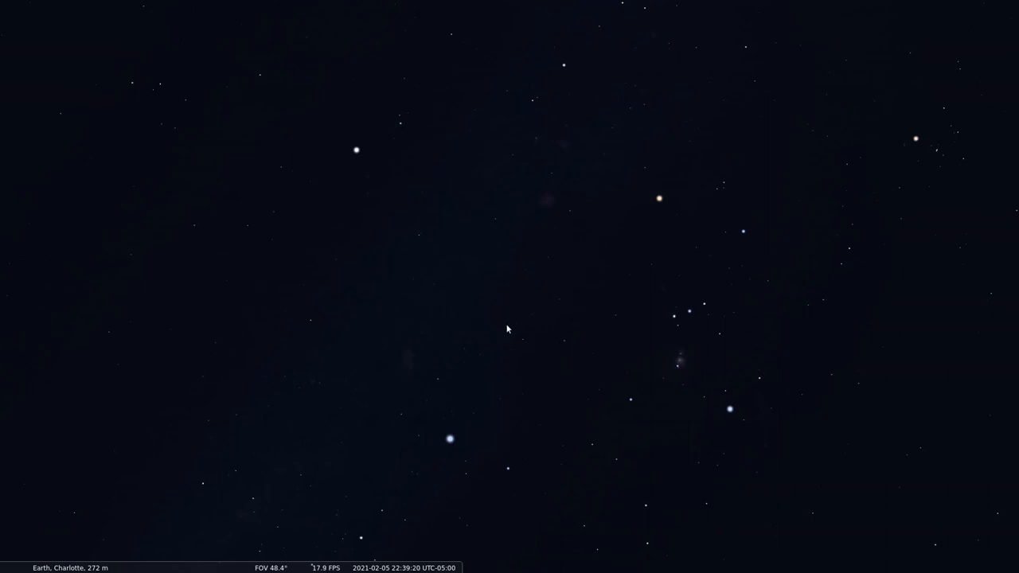
mouse_move(292, 275)
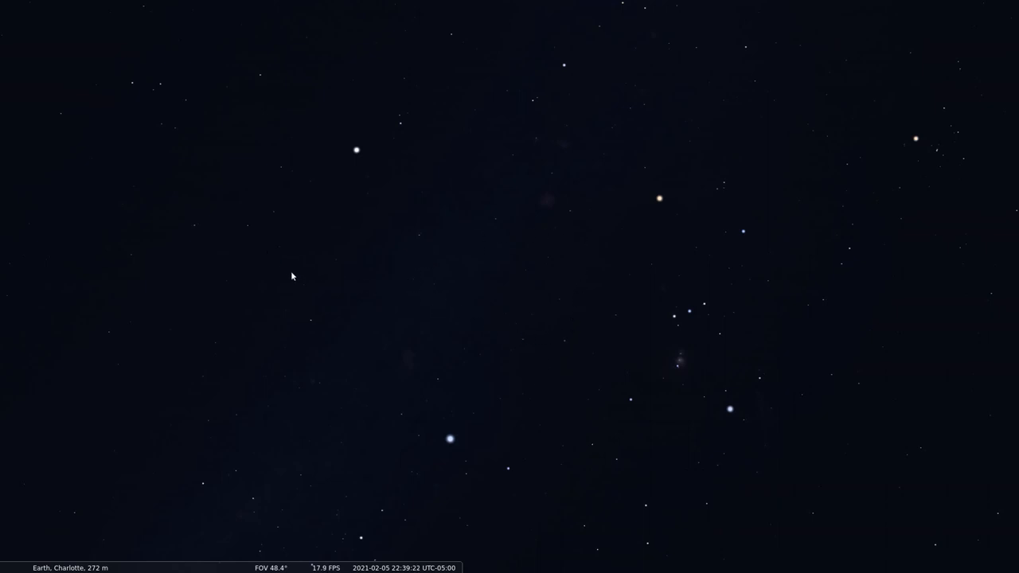
mouse_move(356, 266)
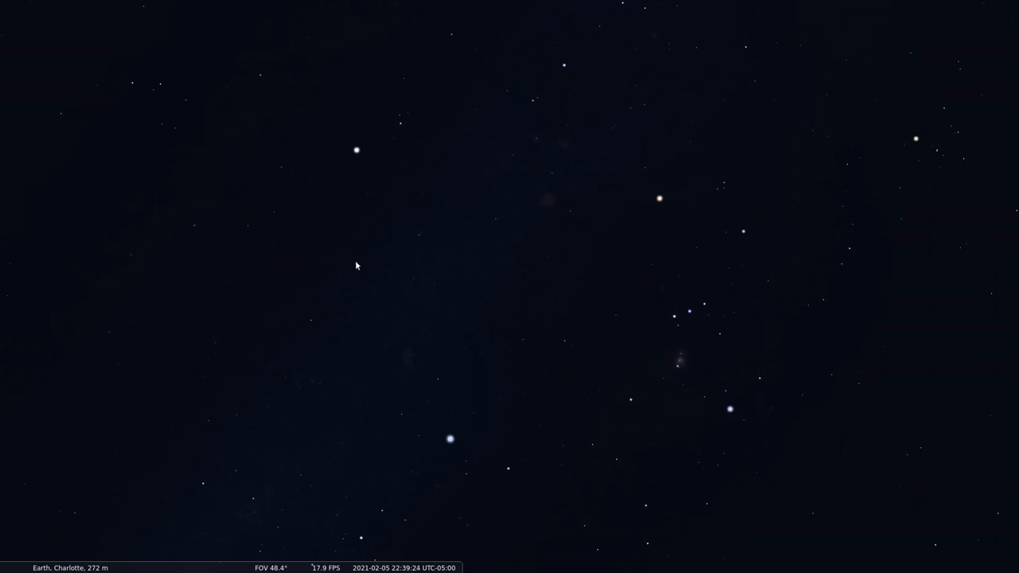
mouse_move(487, 232)
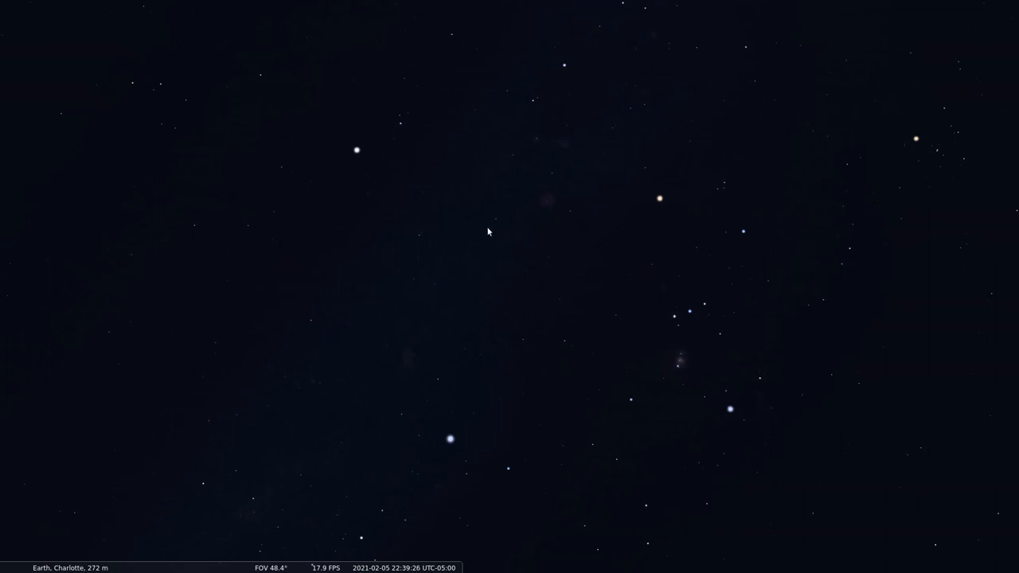
mouse_move(561, 347)
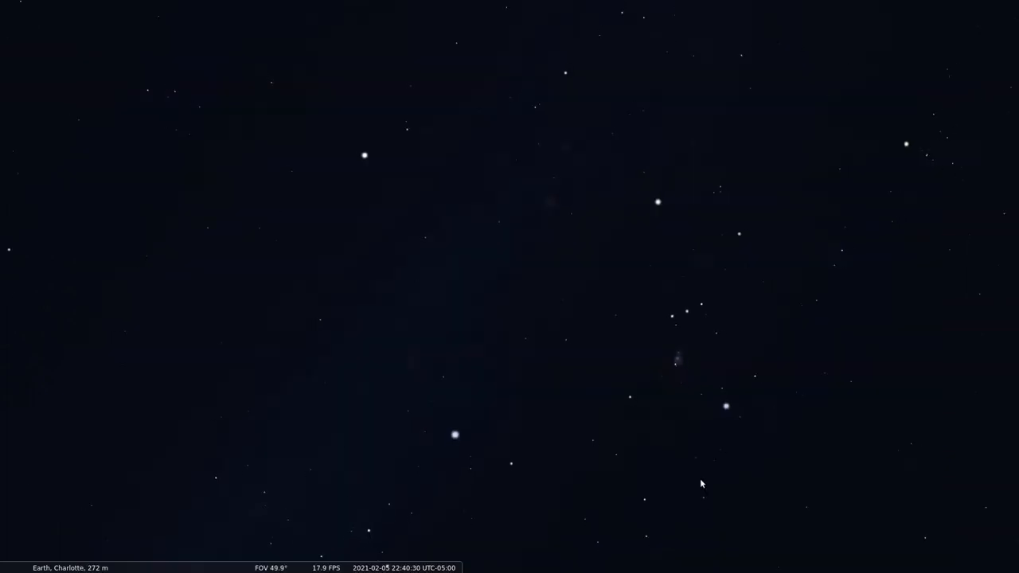
Zoom out on Orion's sky to a 67.5° field of view
scroll(down, 3)
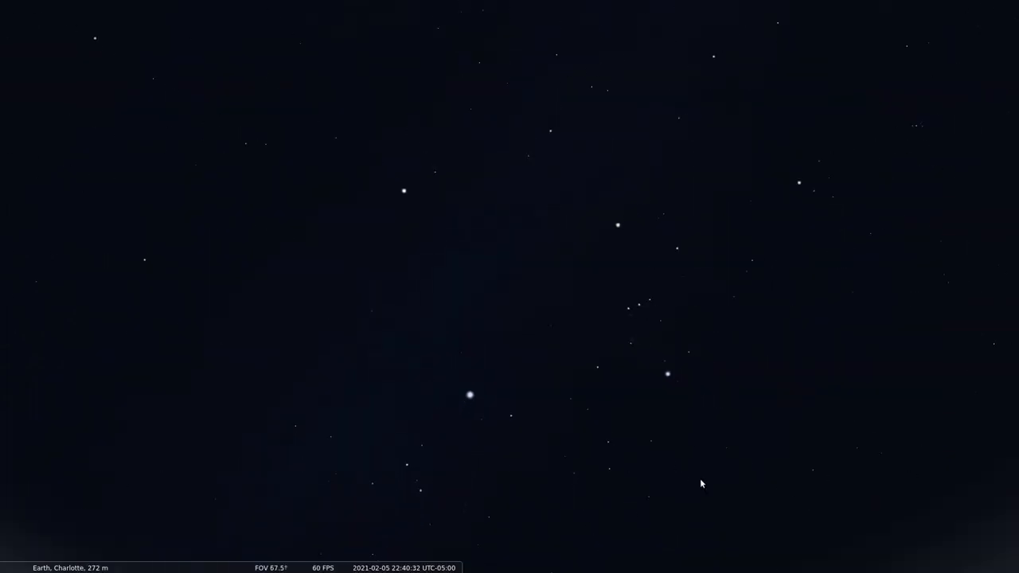